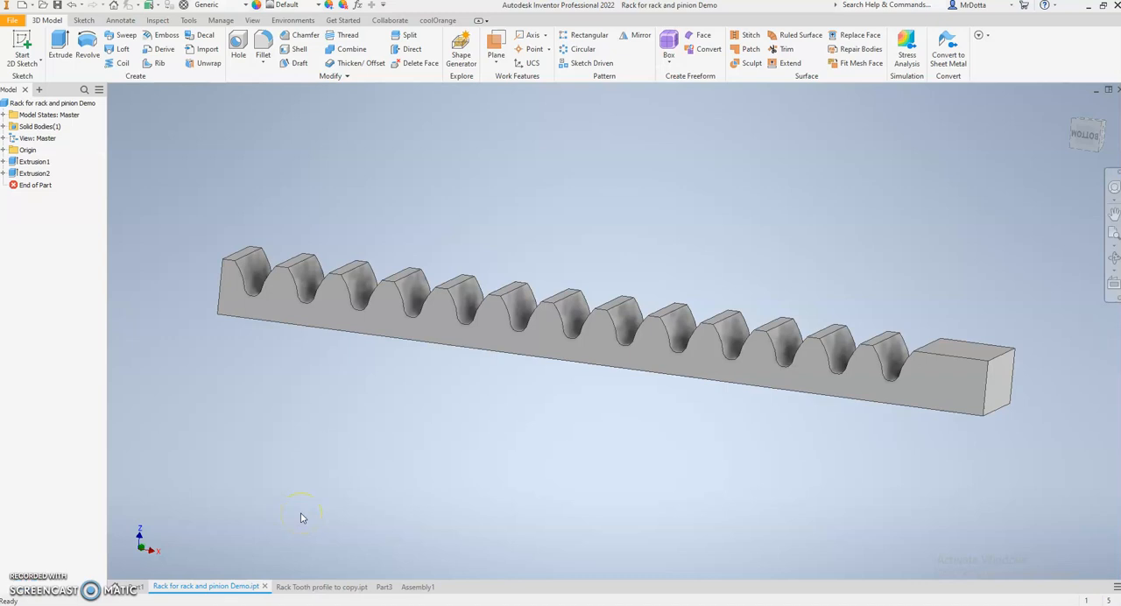
mouse_move(340, 410)
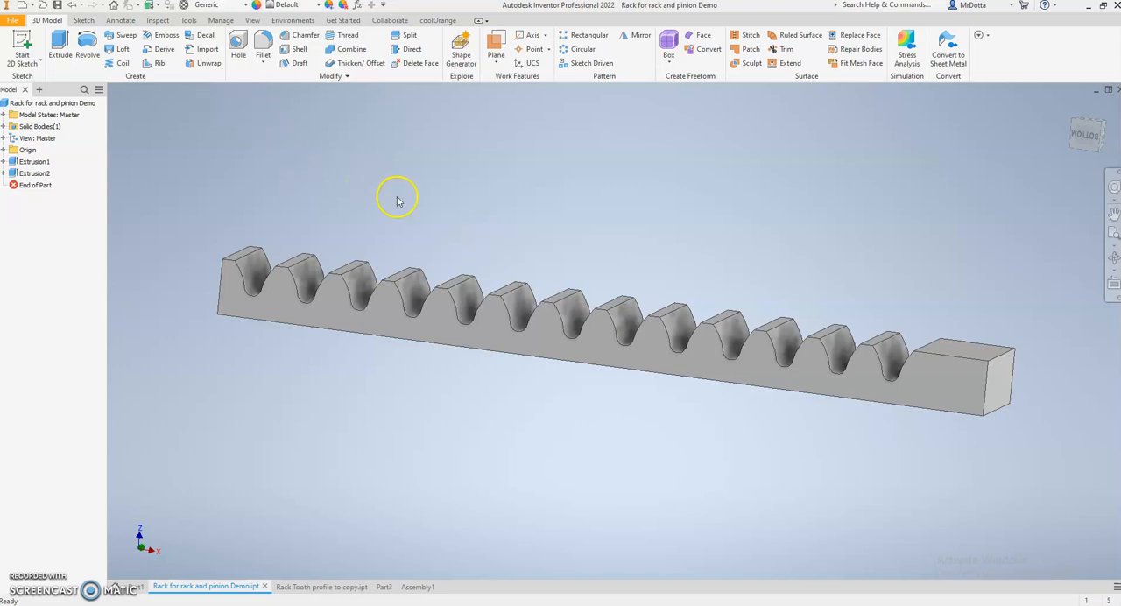
mouse_move(424, 242)
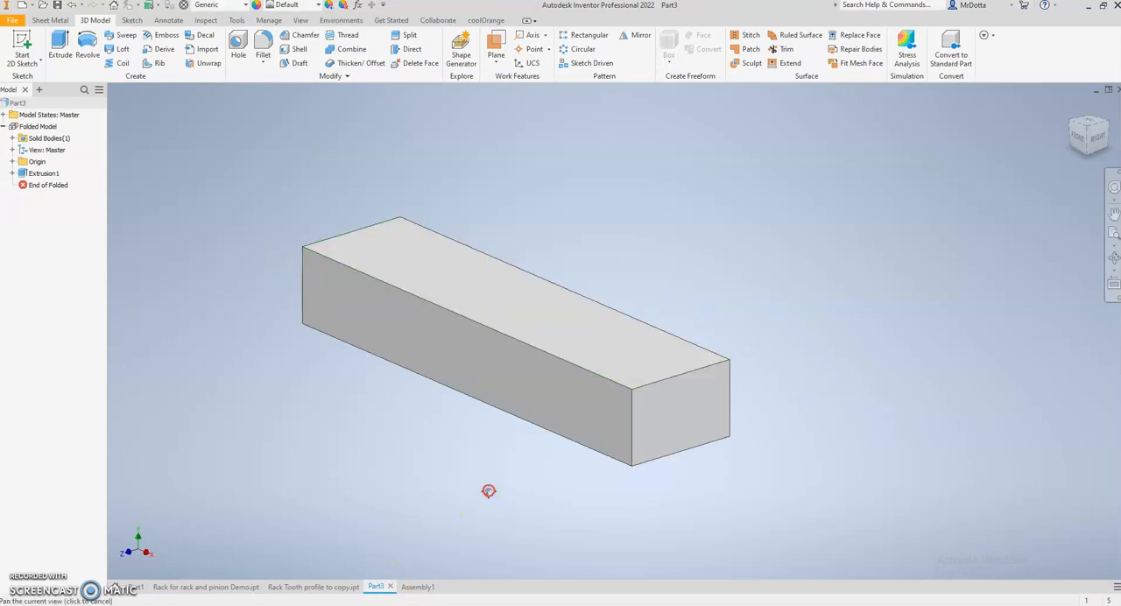
Step: Orbit the view of the plain rectangular block in Part3
drag(488, 490, 494, 437)
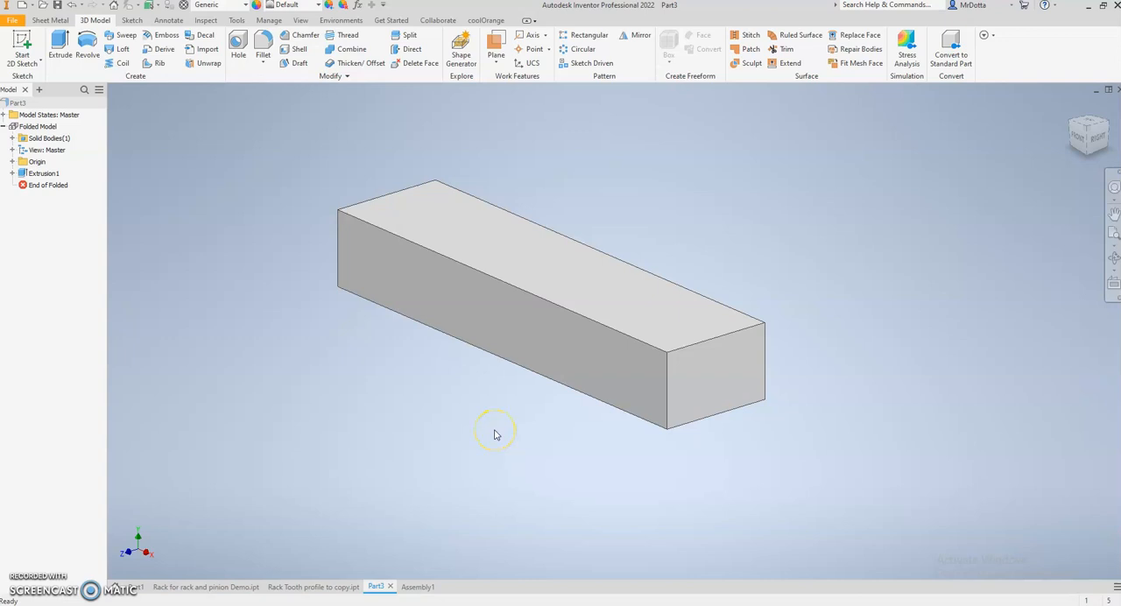
mouse_move(648, 457)
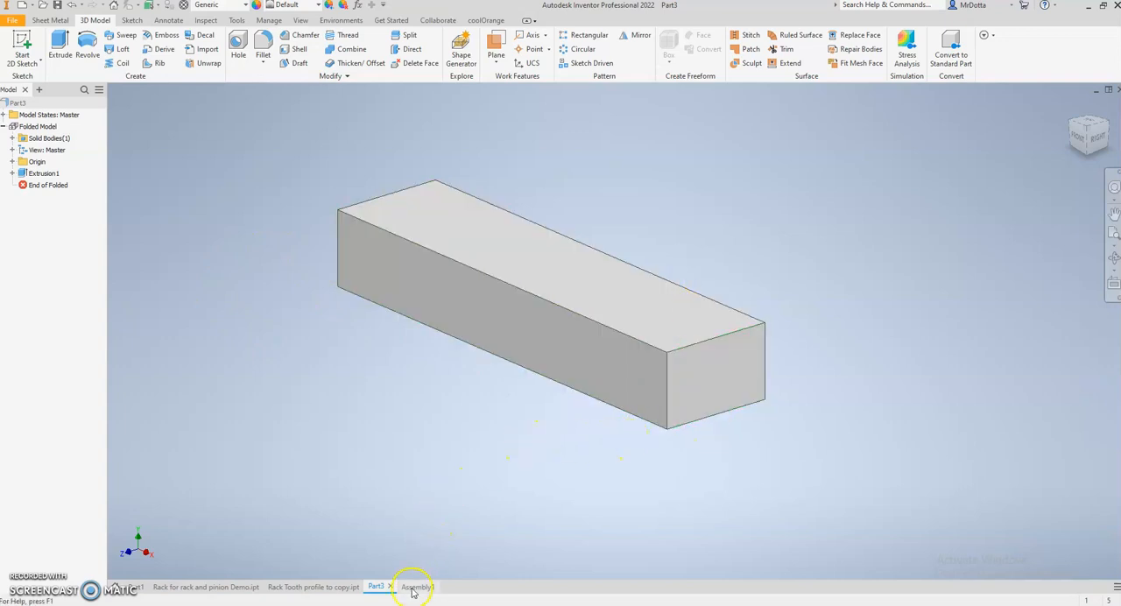
Step: Start the Spur Gear generator in Assembly1 and agree to save the assembly first
click(416, 587)
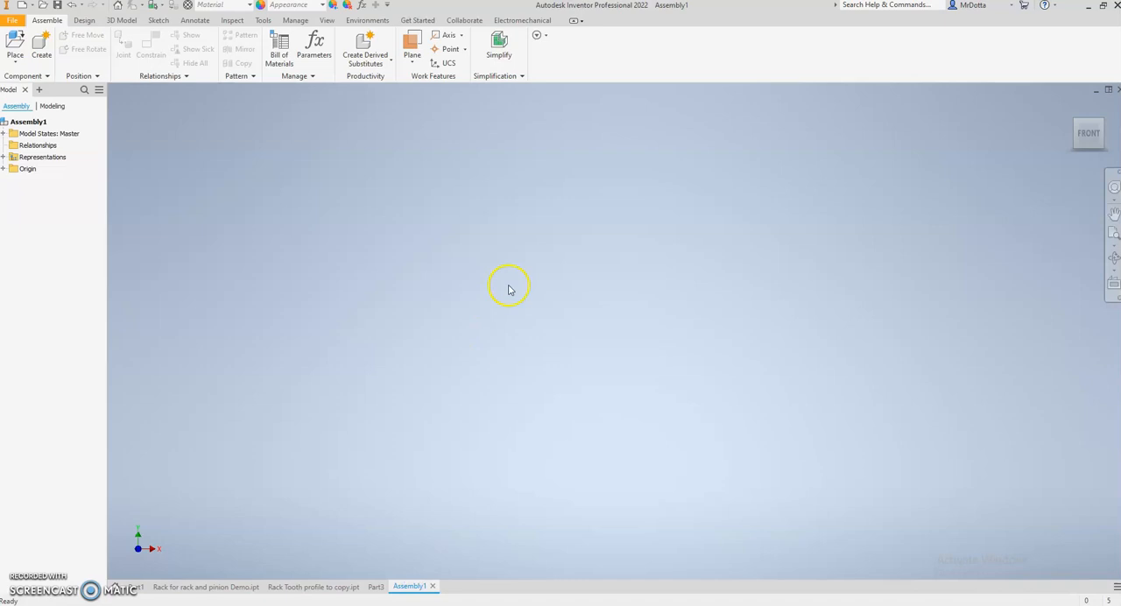
mouse_move(364, 183)
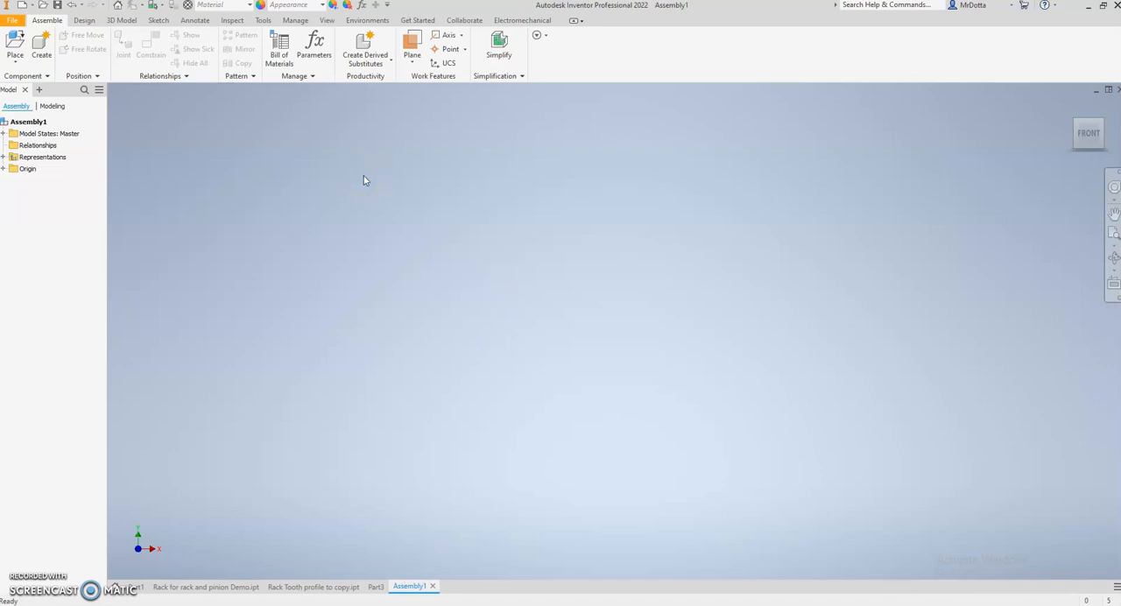
click(85, 19)
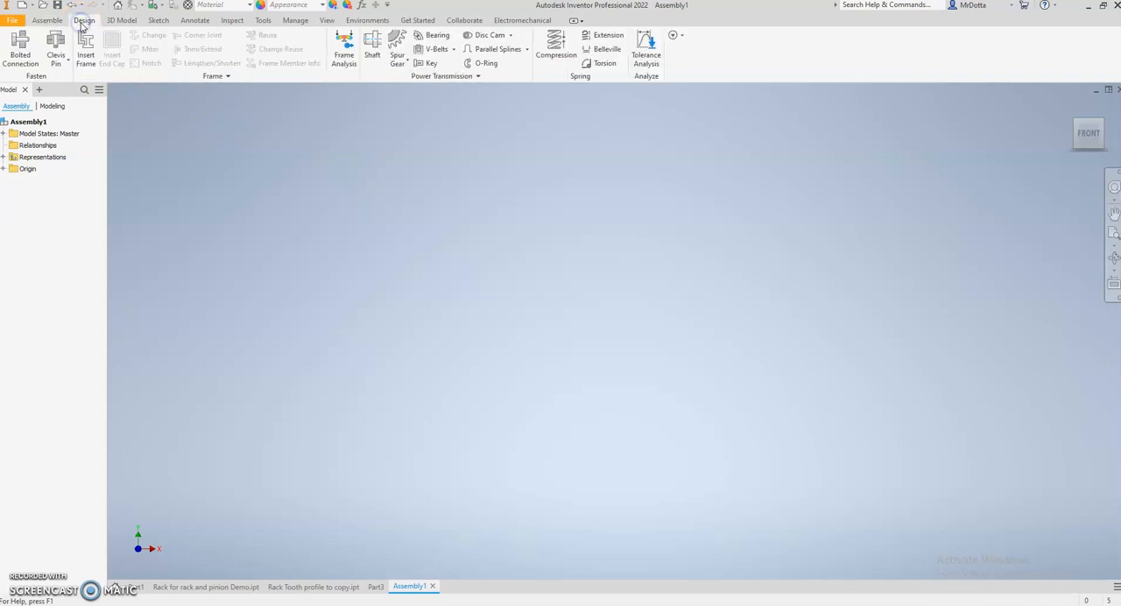
click(398, 49)
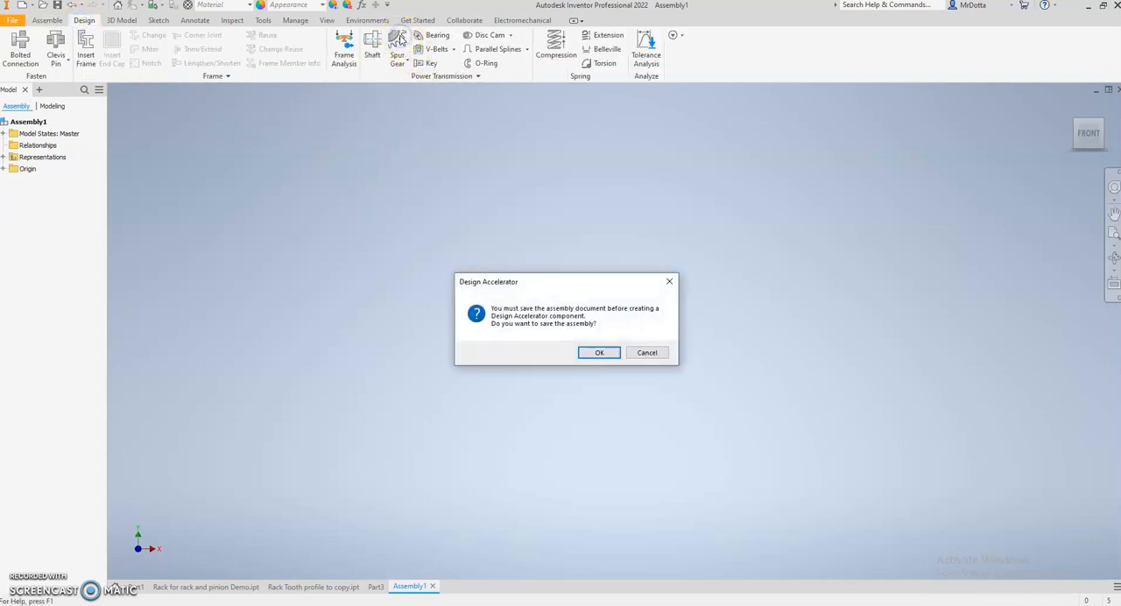
click(599, 353)
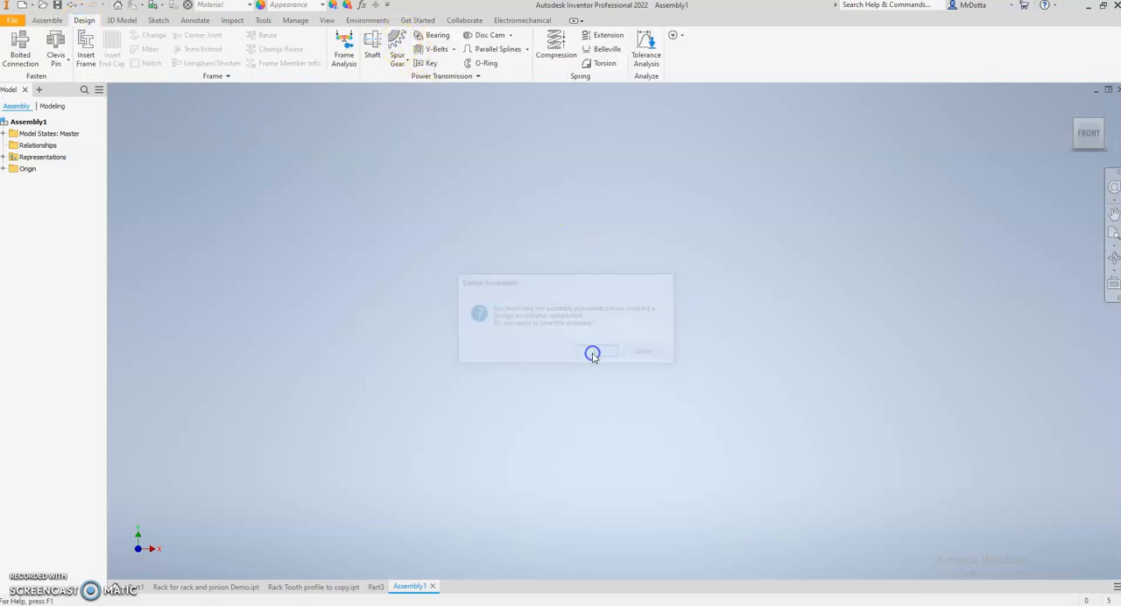
Step: Save the Assembly1 file to the Desktop
click(592, 350)
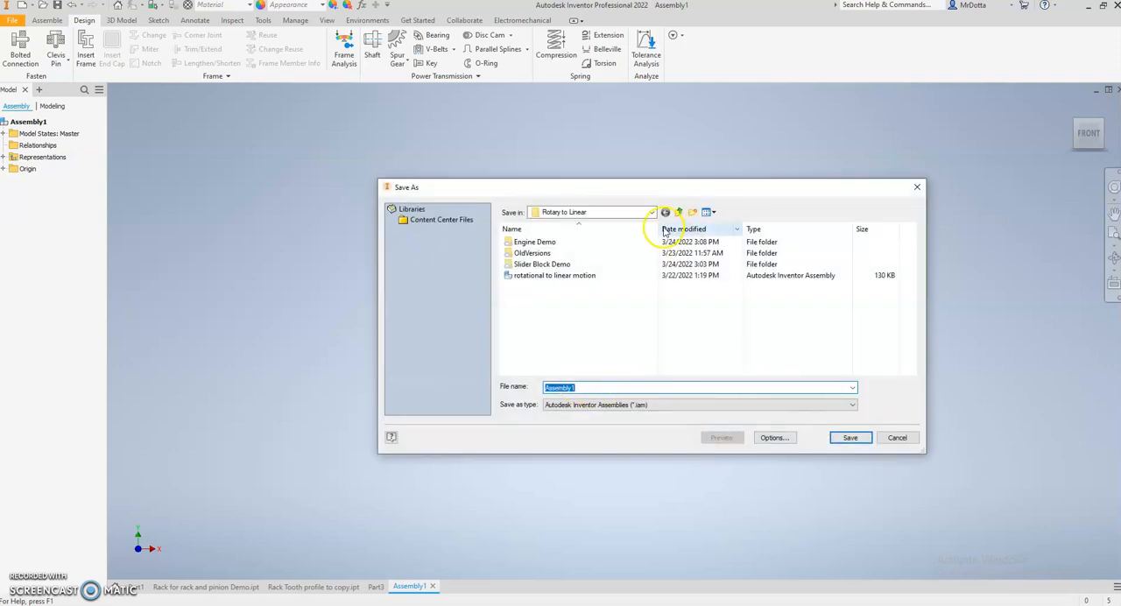
click(652, 212)
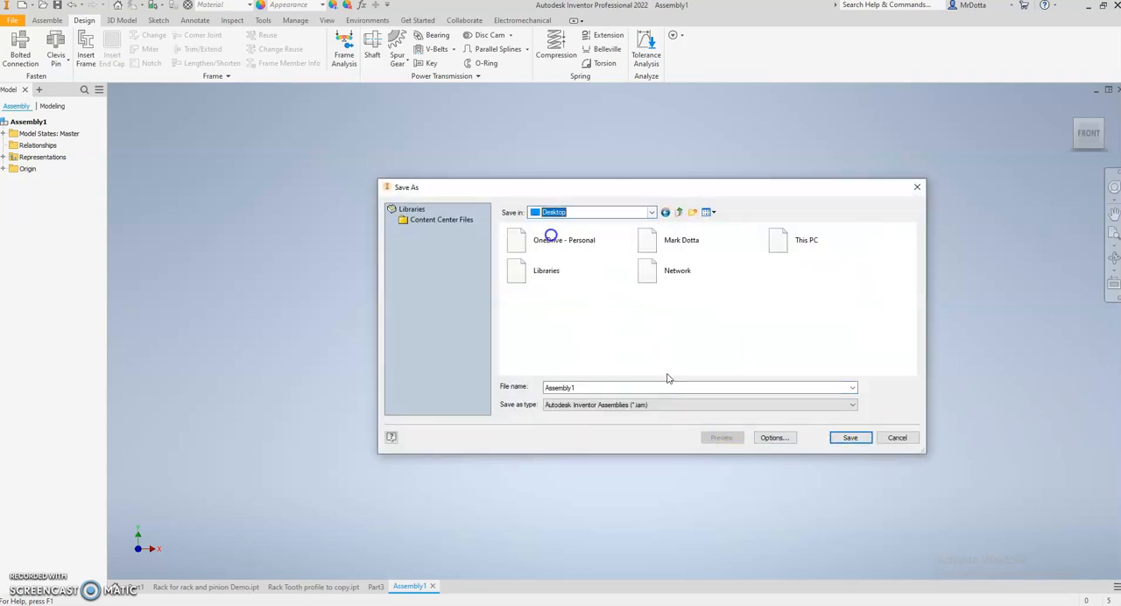
click(897, 438)
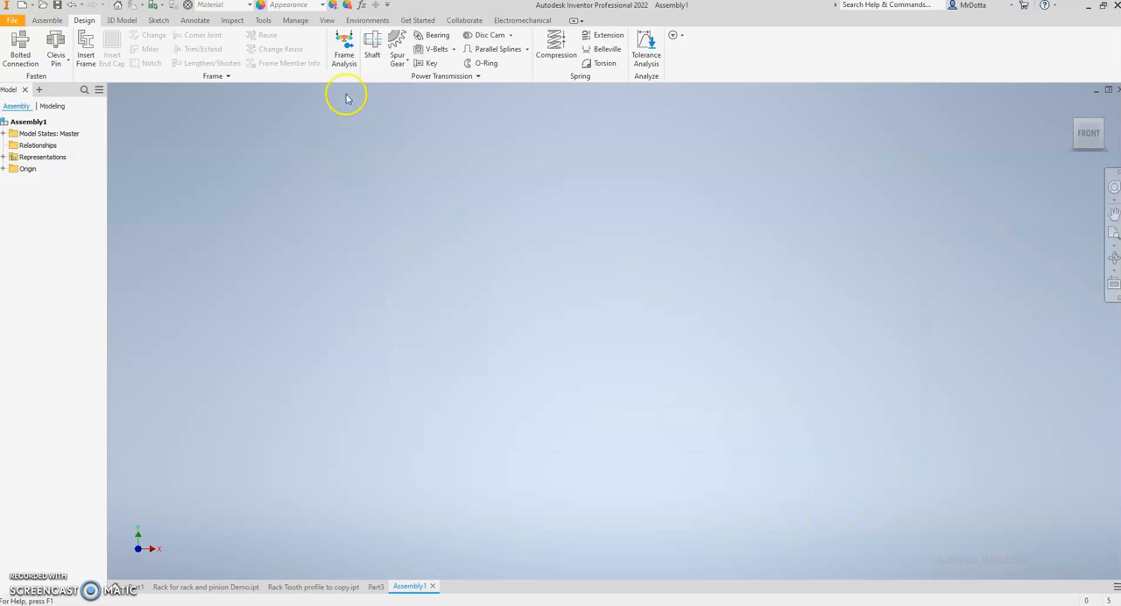
Step: Generate a default spur gear set and place the two meshing gears in the assembly
click(397, 49)
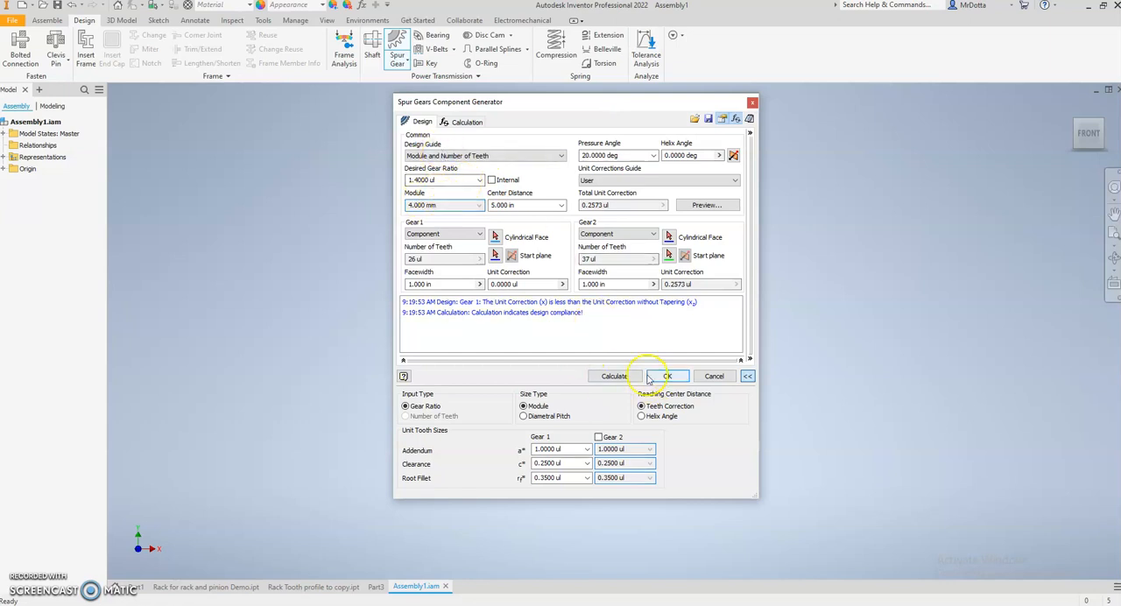
click(664, 374)
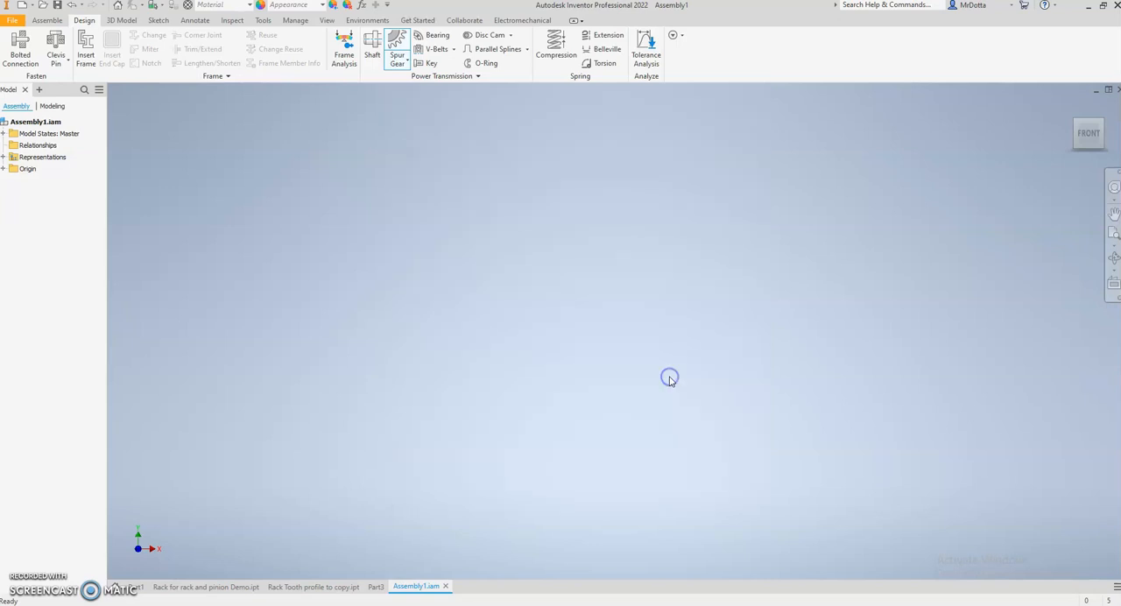
click(396, 55)
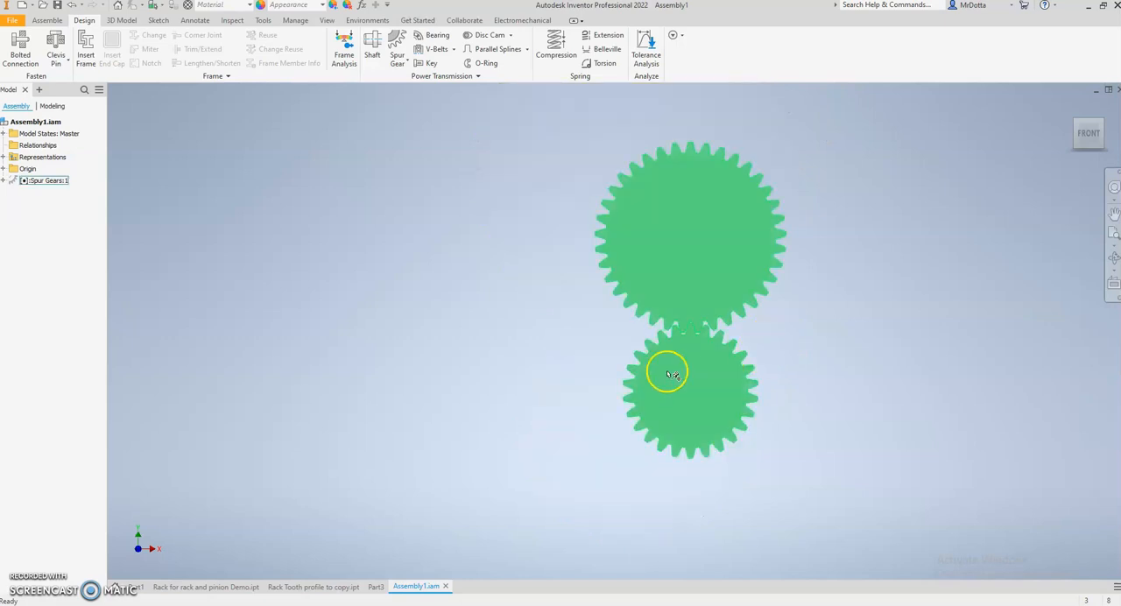
Step: Bring up the context options for the gear set and then for the larger gear
right_click(669, 371)
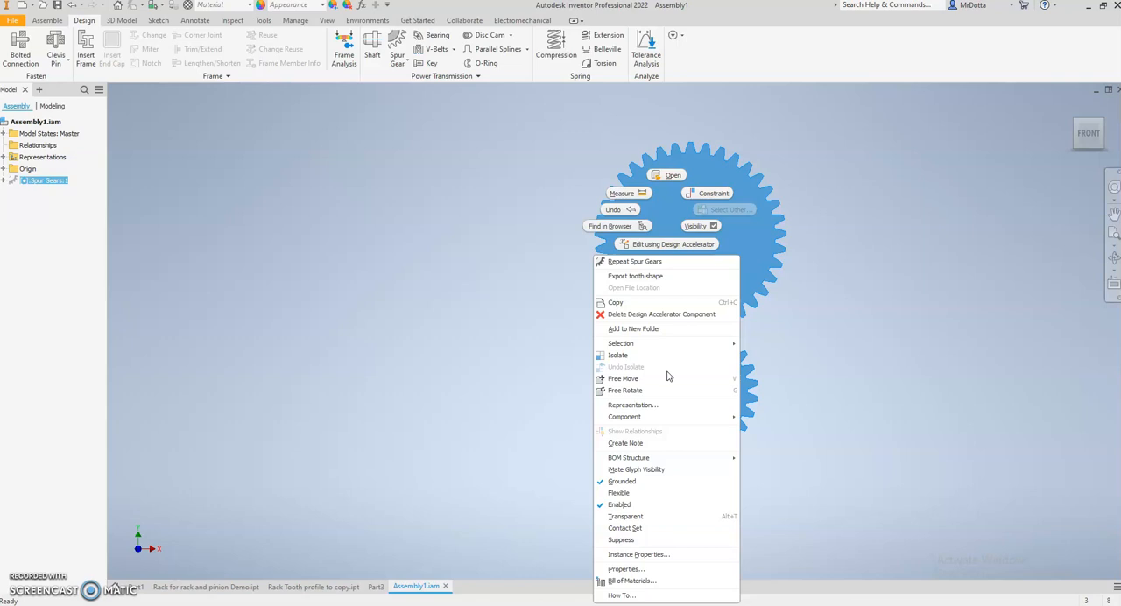
mouse_move(620, 343)
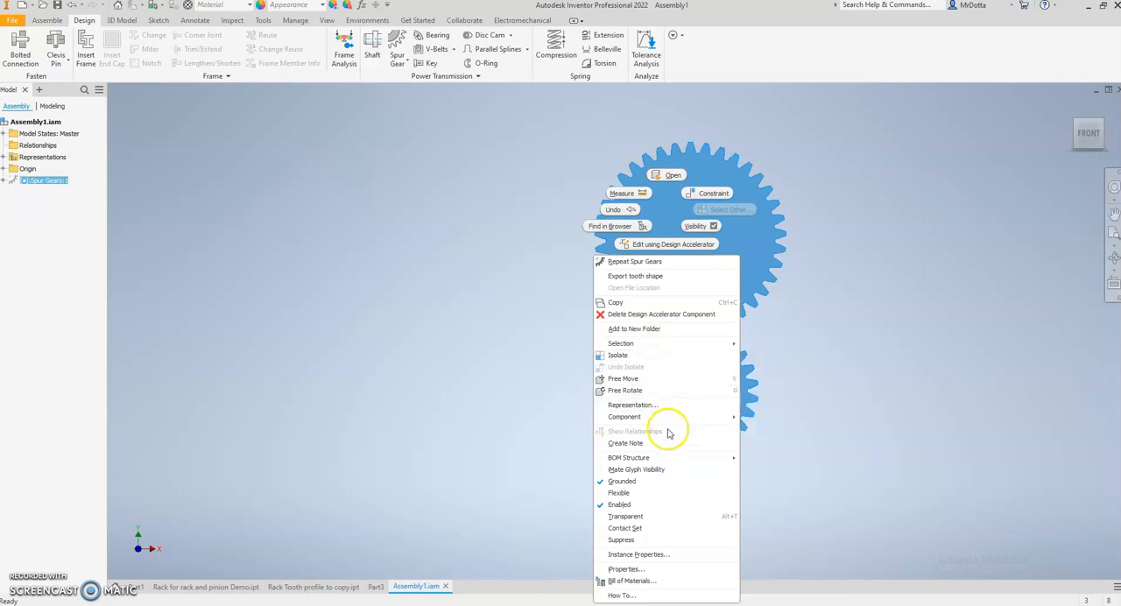
mouse_move(634, 554)
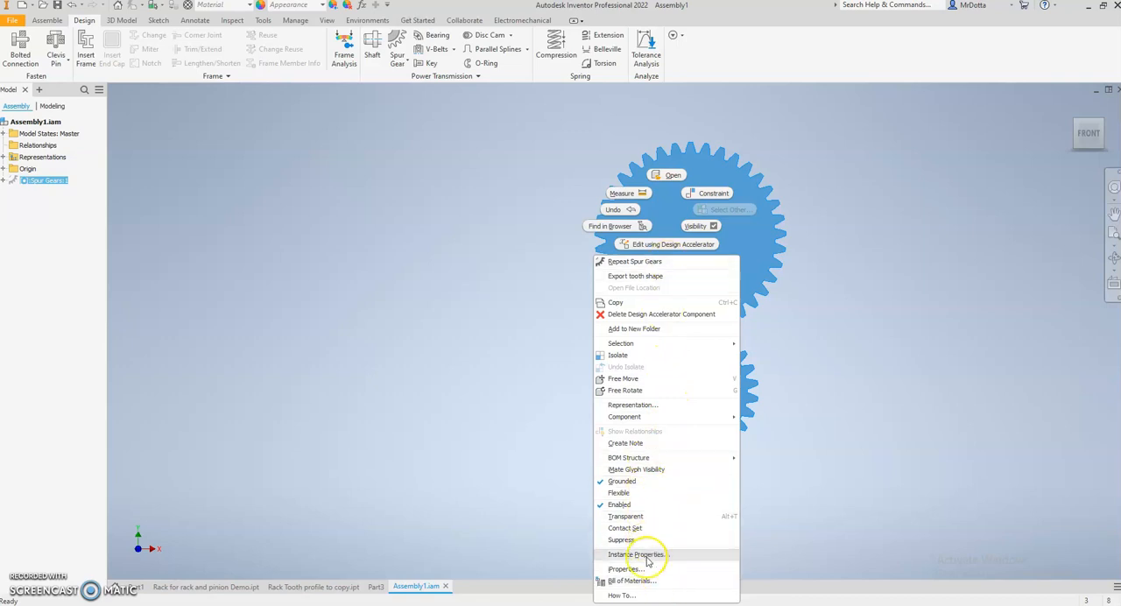
mouse_move(658, 301)
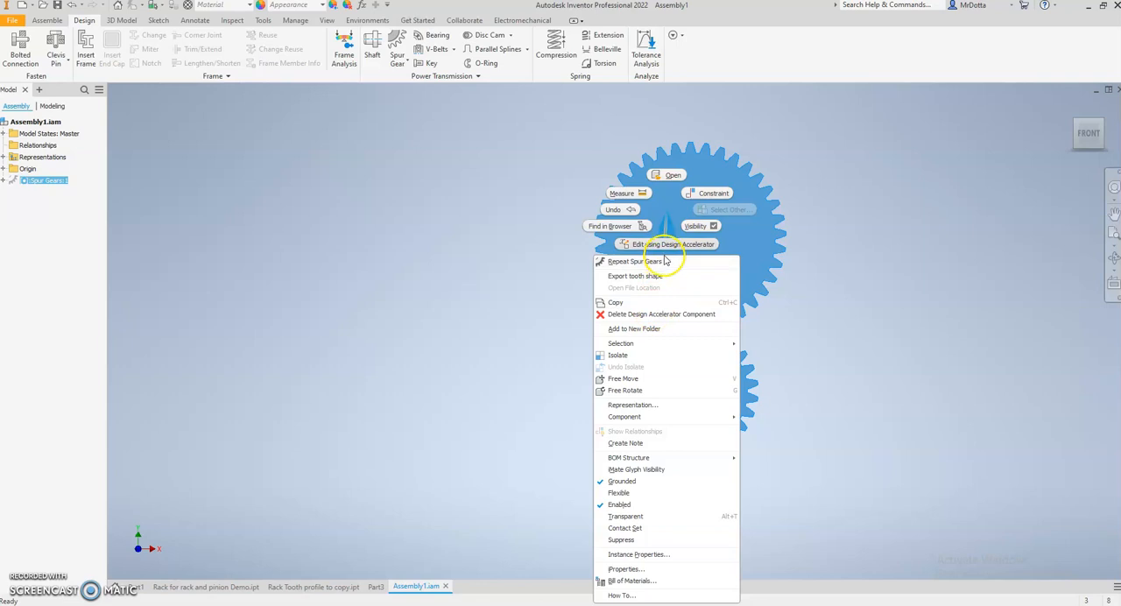
mouse_move(664, 267)
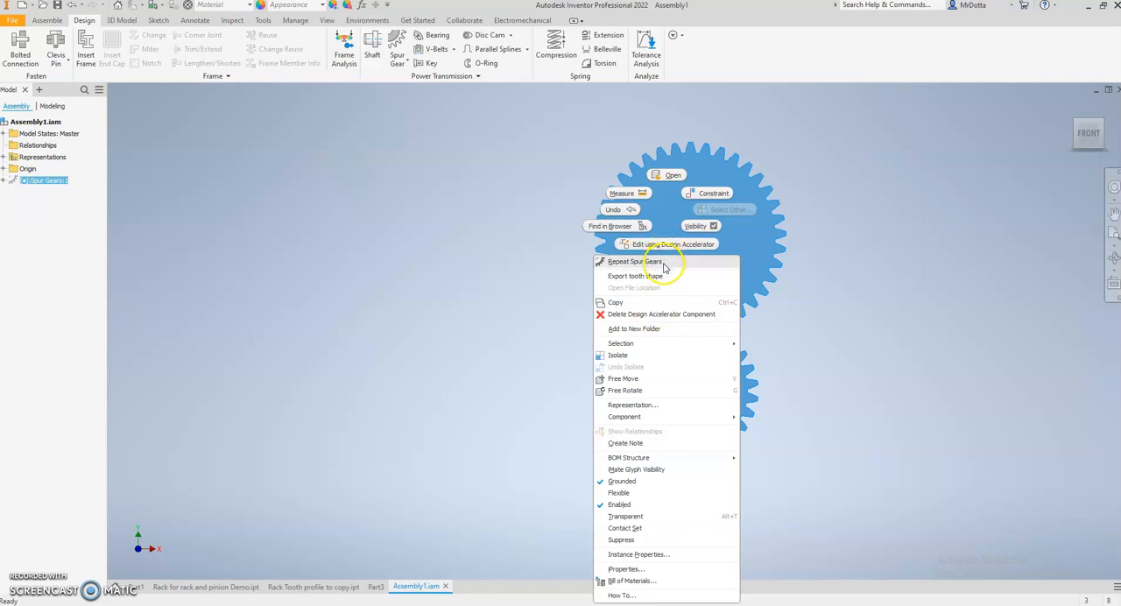
mouse_move(662, 322)
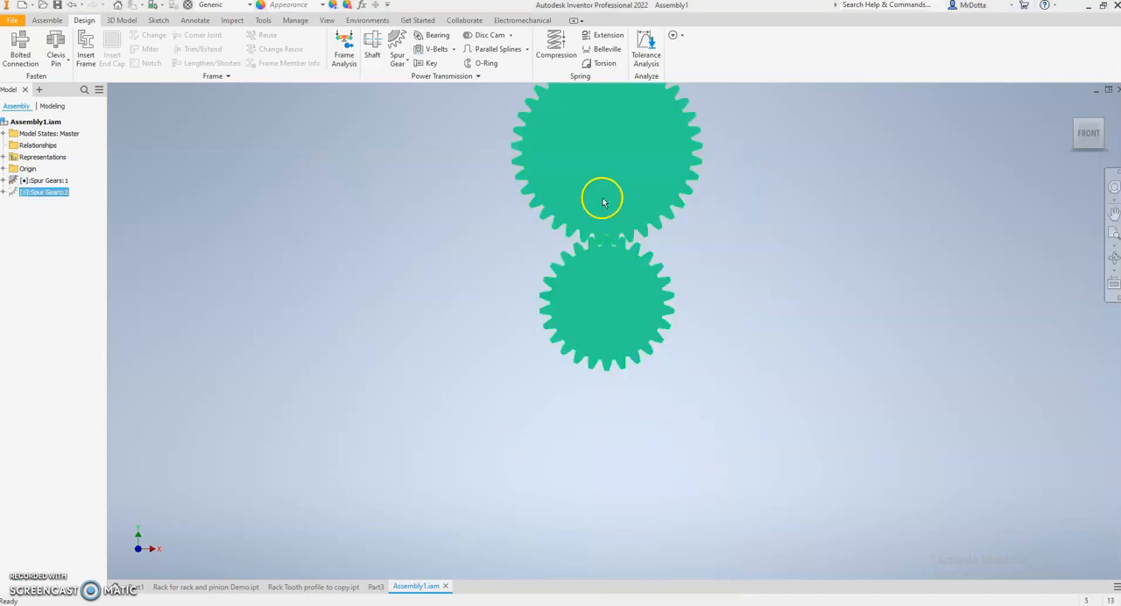
right_click(602, 200)
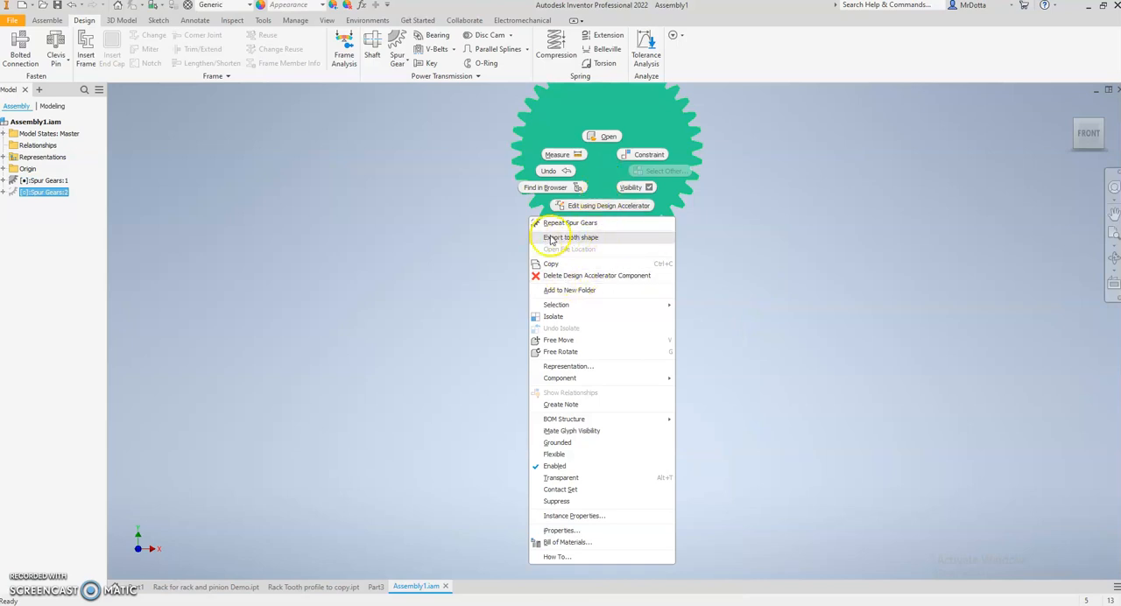
Step: Export the larger gear's tooth shape into a new part document
click(571, 239)
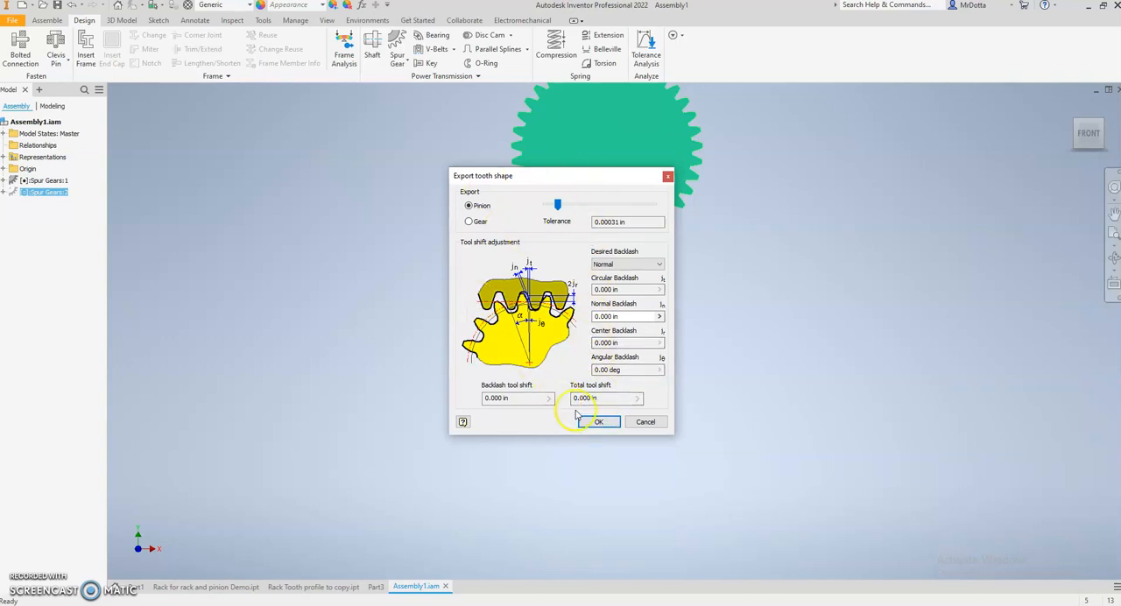
click(599, 422)
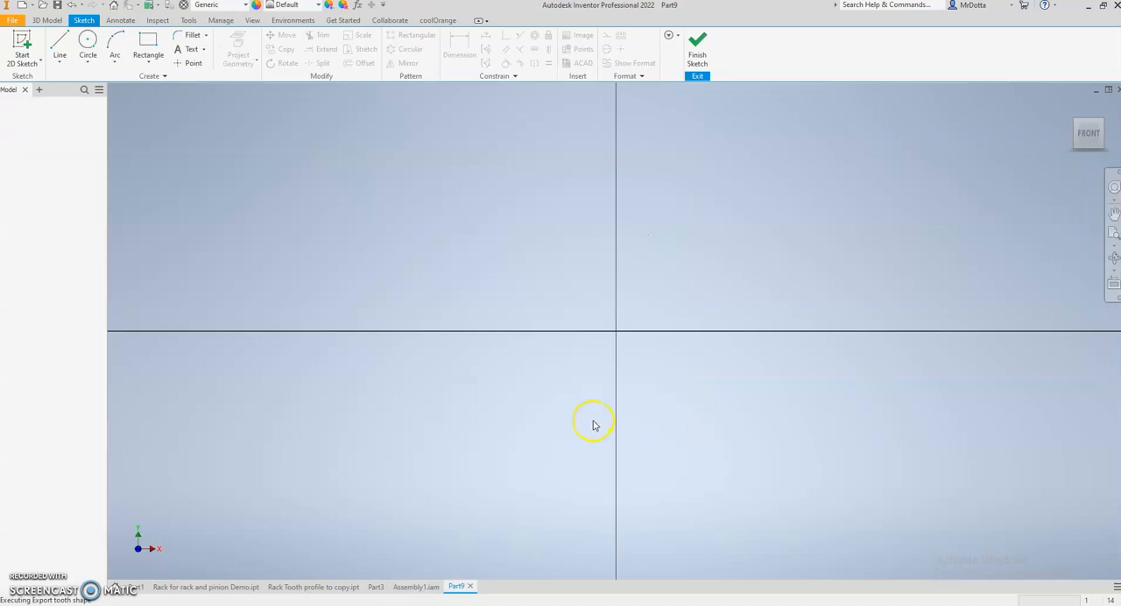
Step: Finish the sketch, face the tooth part head-on and select the tooth groove outline
click(697, 49)
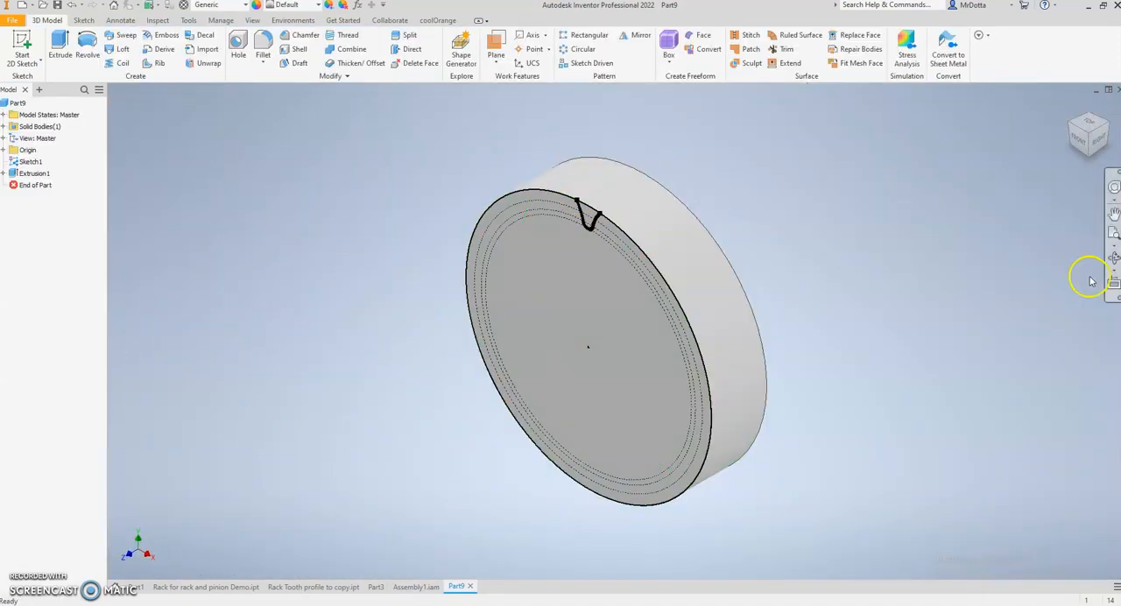
click(1088, 133)
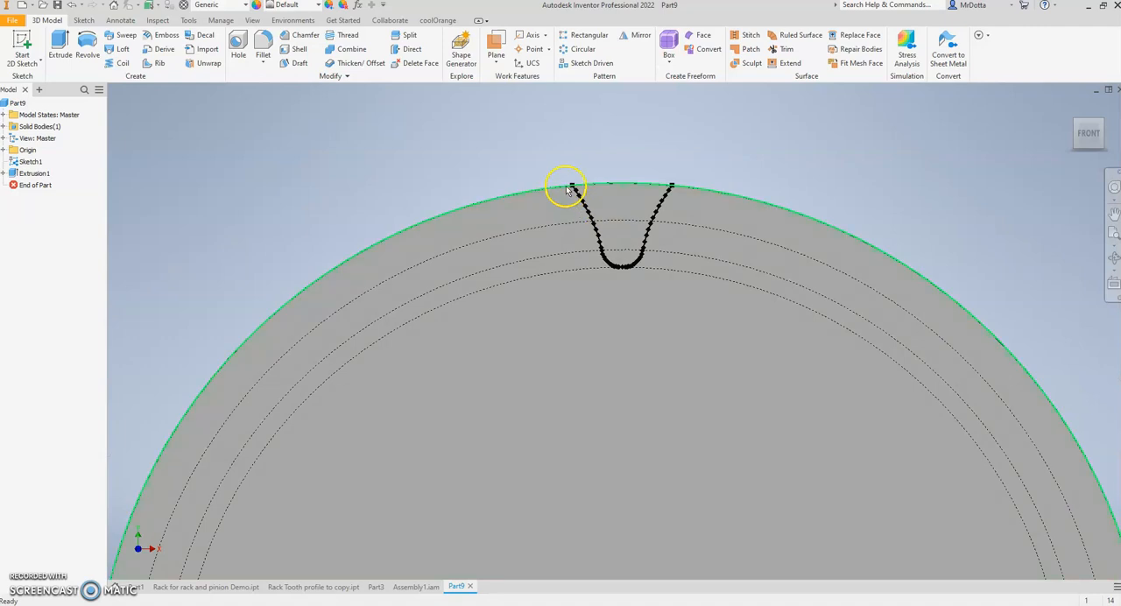
click(622, 267)
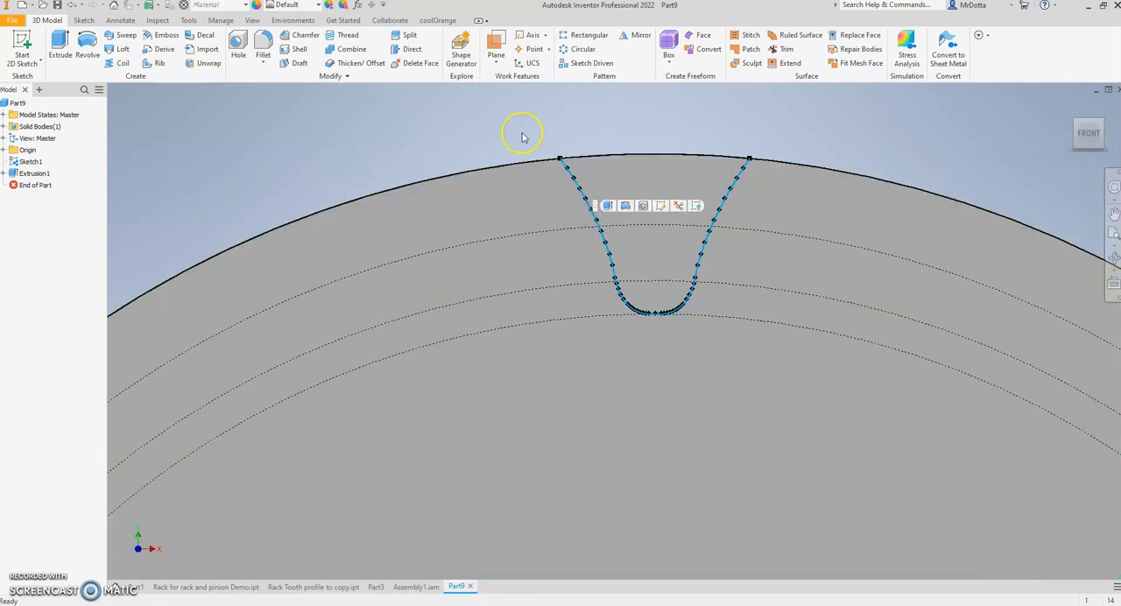
mouse_move(522, 133)
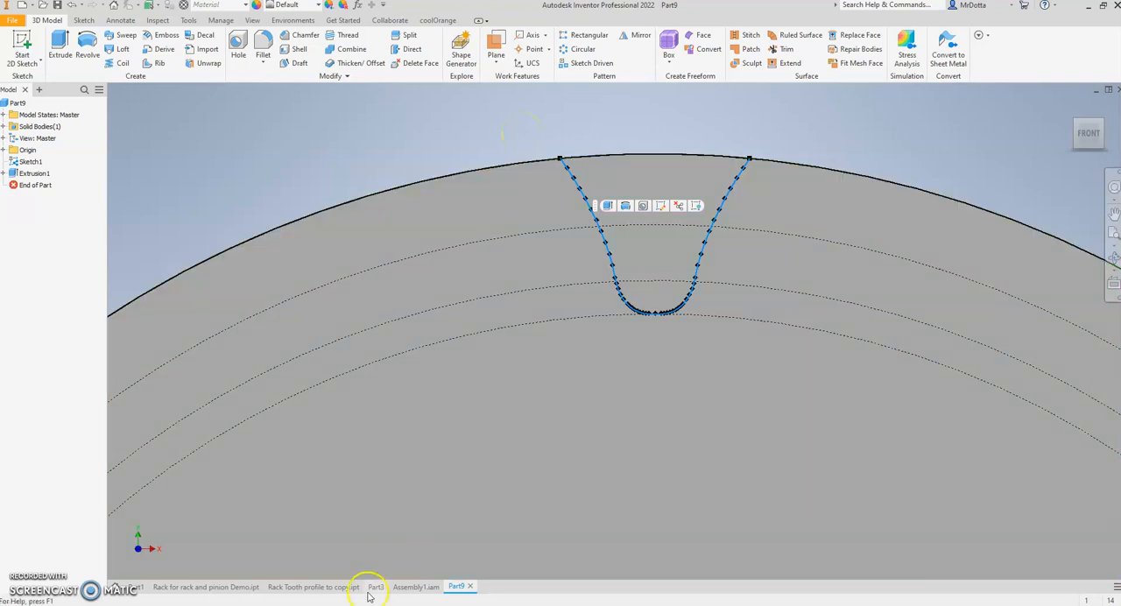
Step: Switch back to the Part3 block, then to the tooth profile document to copy it
click(375, 587)
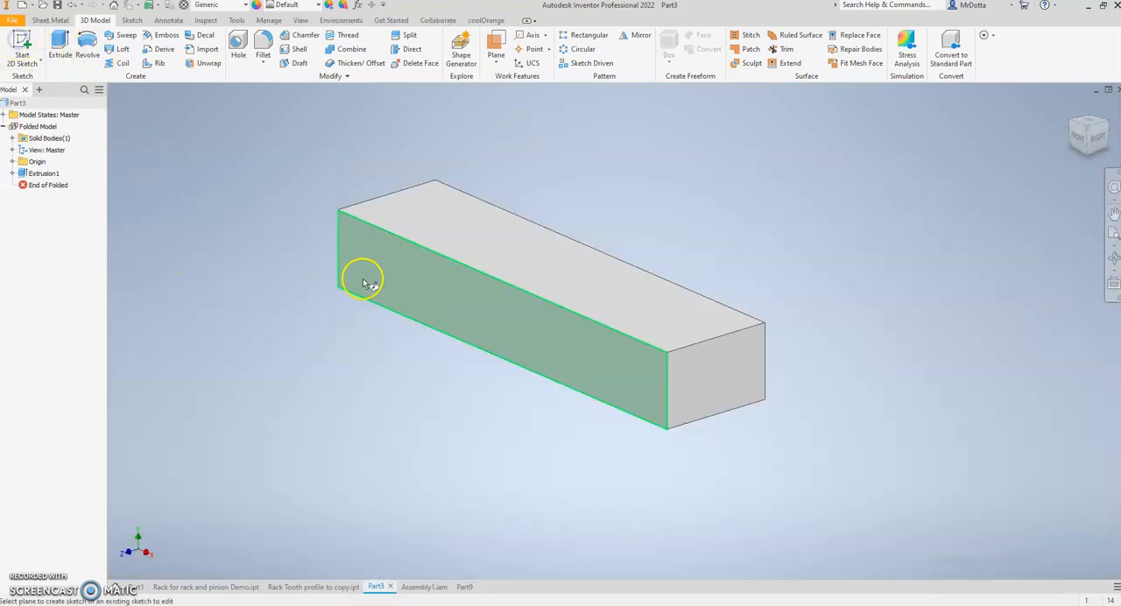
mouse_move(447, 289)
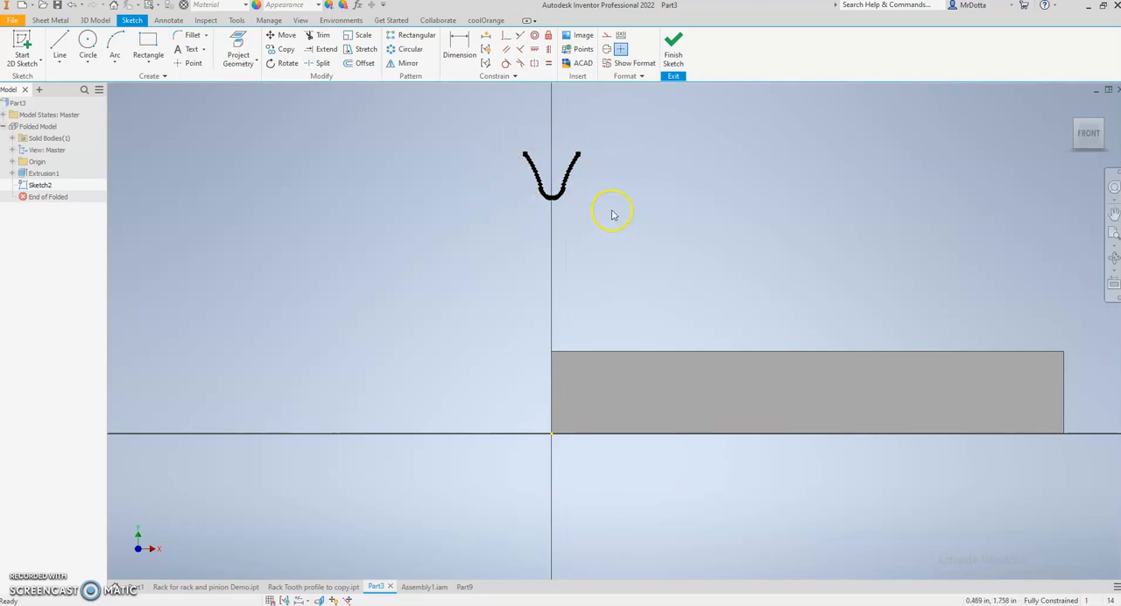
mouse_move(266, 594)
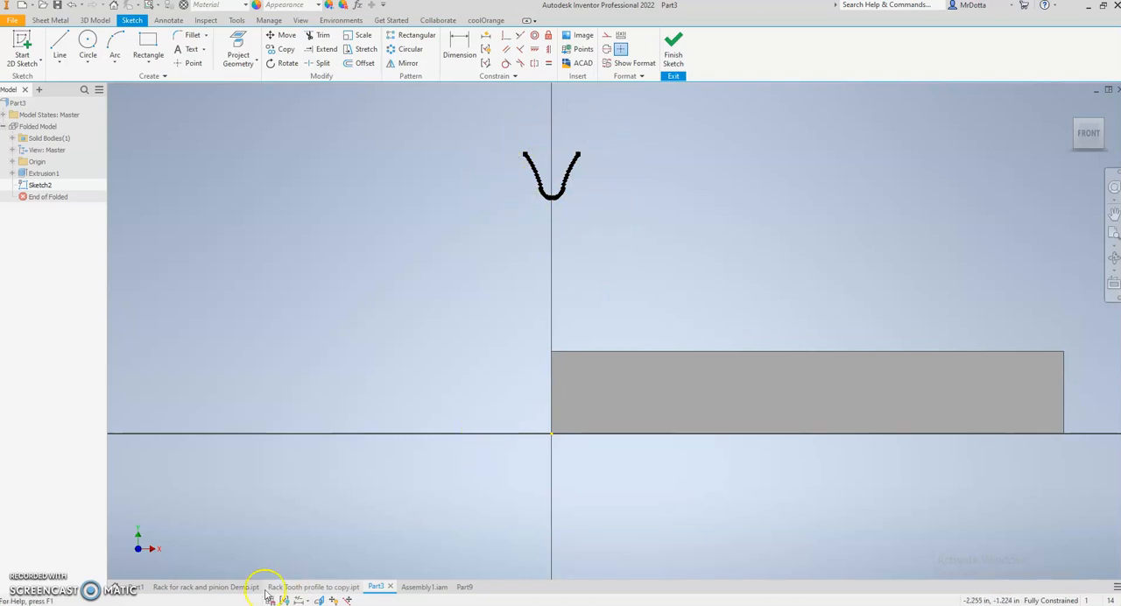
click(315, 585)
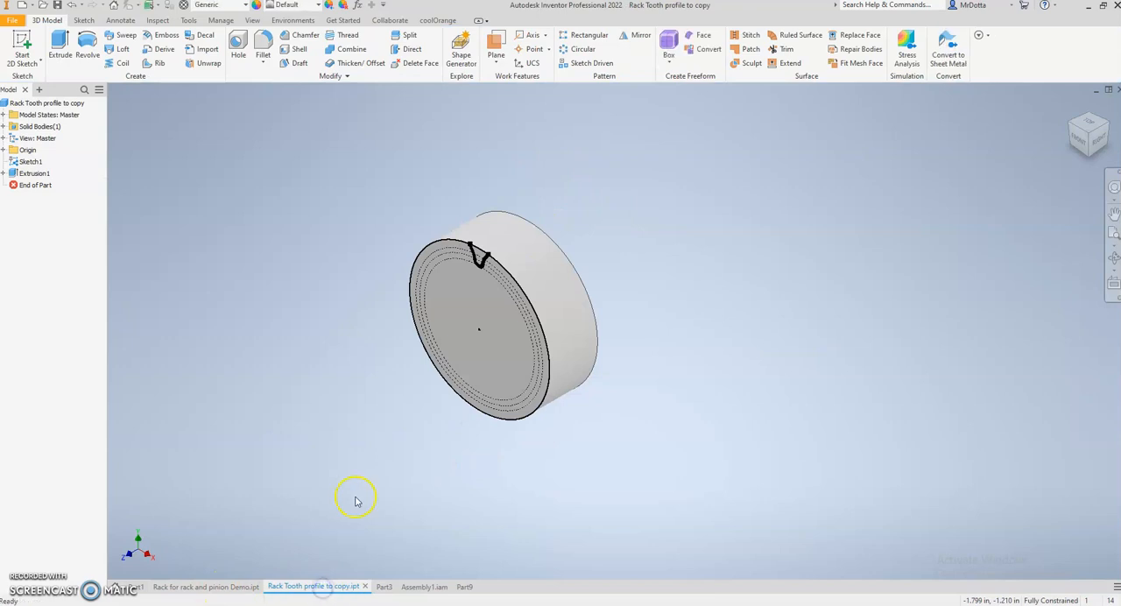
Step: Review the finished rack demo and Part3 sketch, then return to the Assembly1 spur gears
click(206, 585)
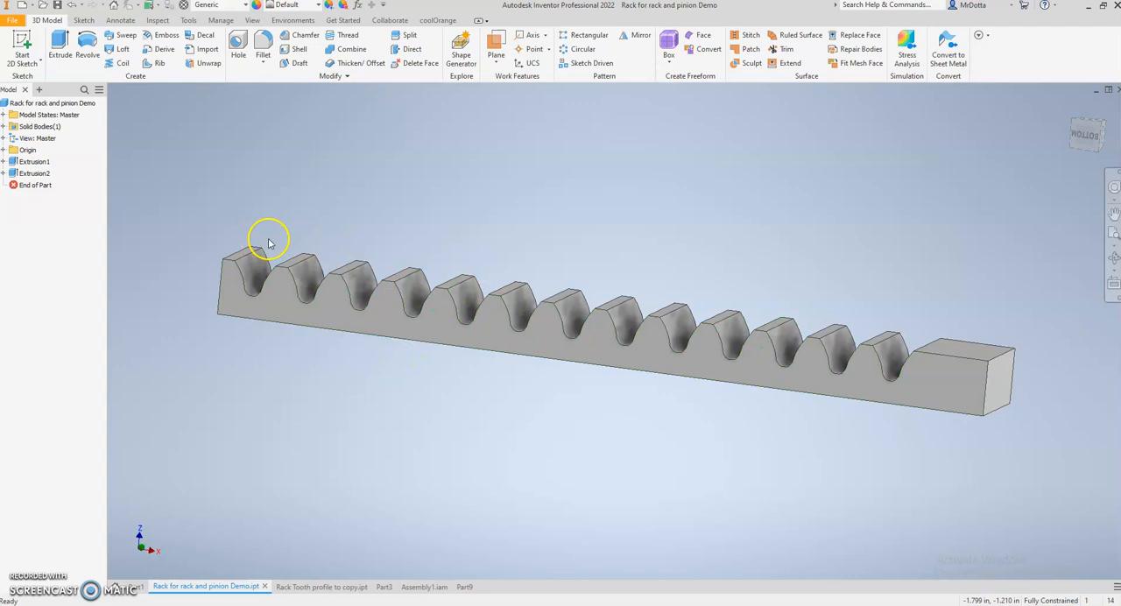
click(424, 587)
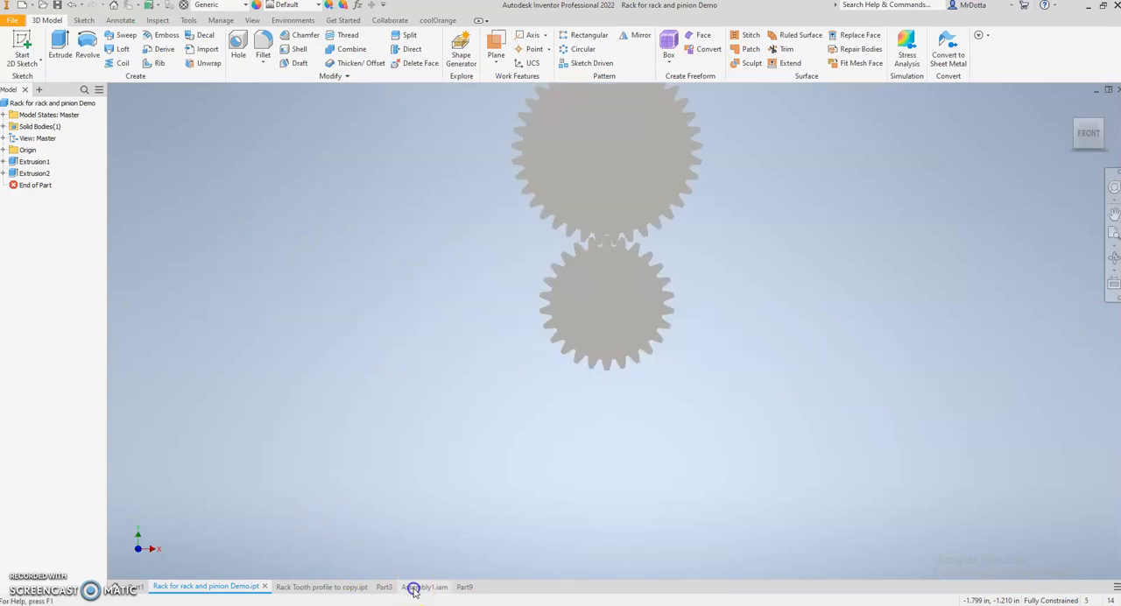
click(377, 587)
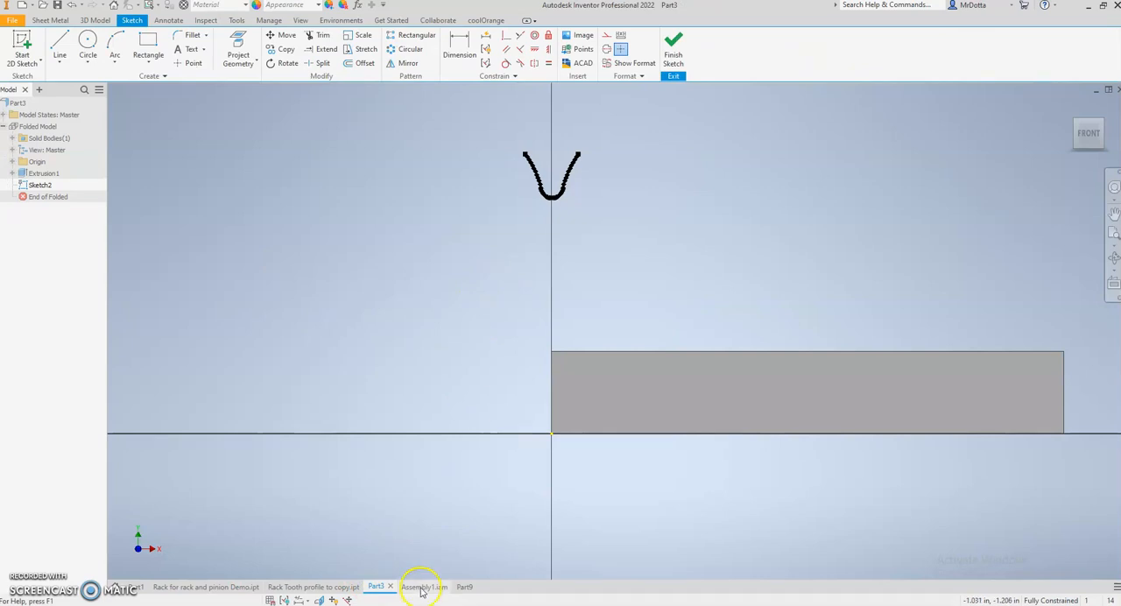
click(420, 585)
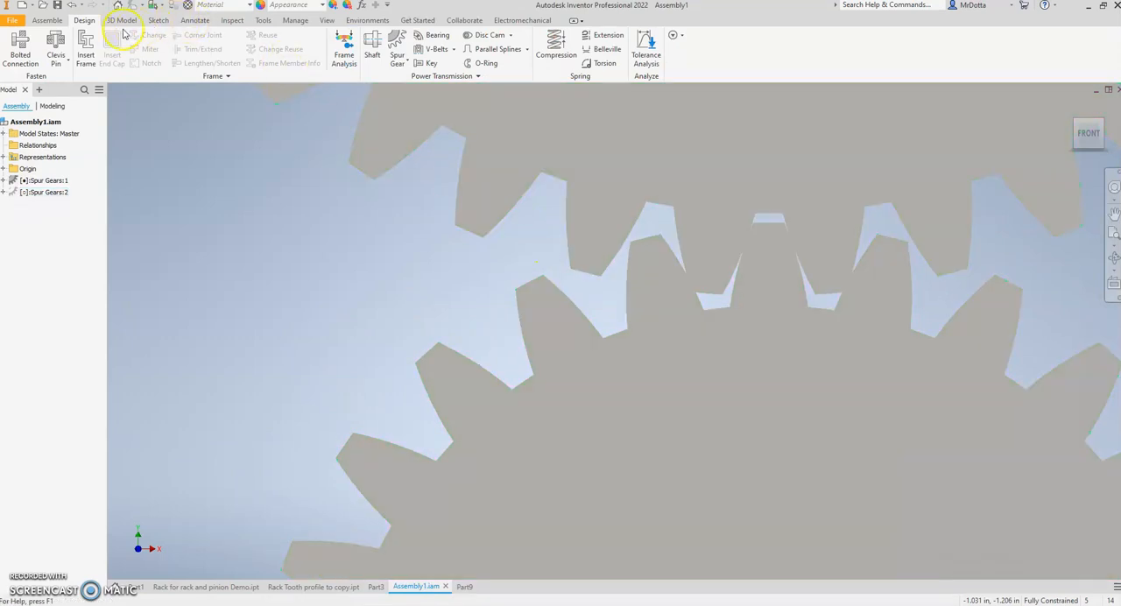
click(262, 19)
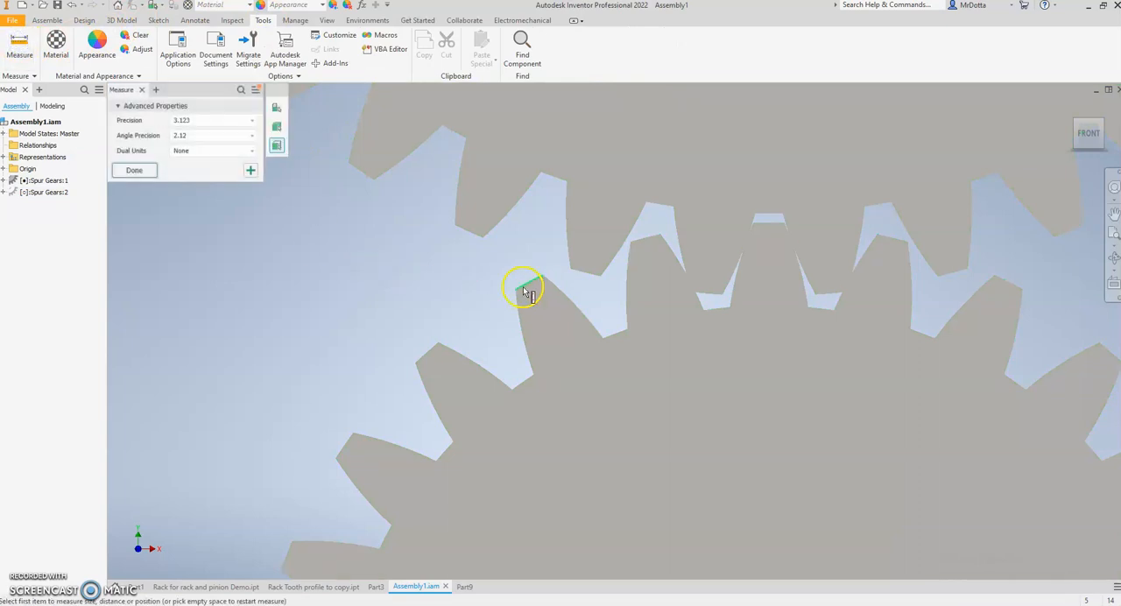
click(522, 287)
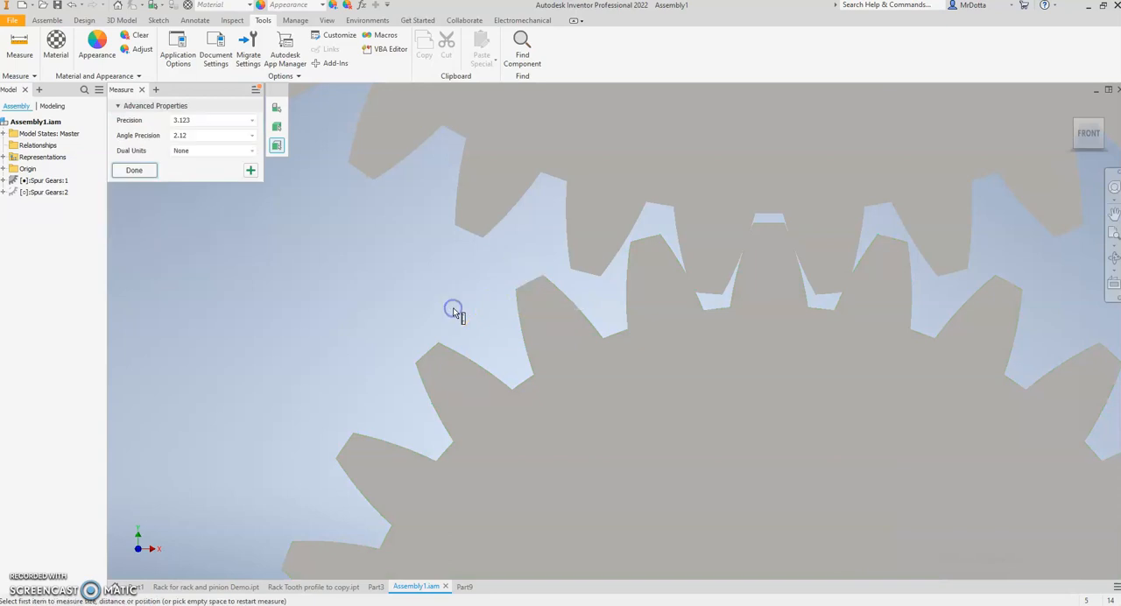
click(133, 170)
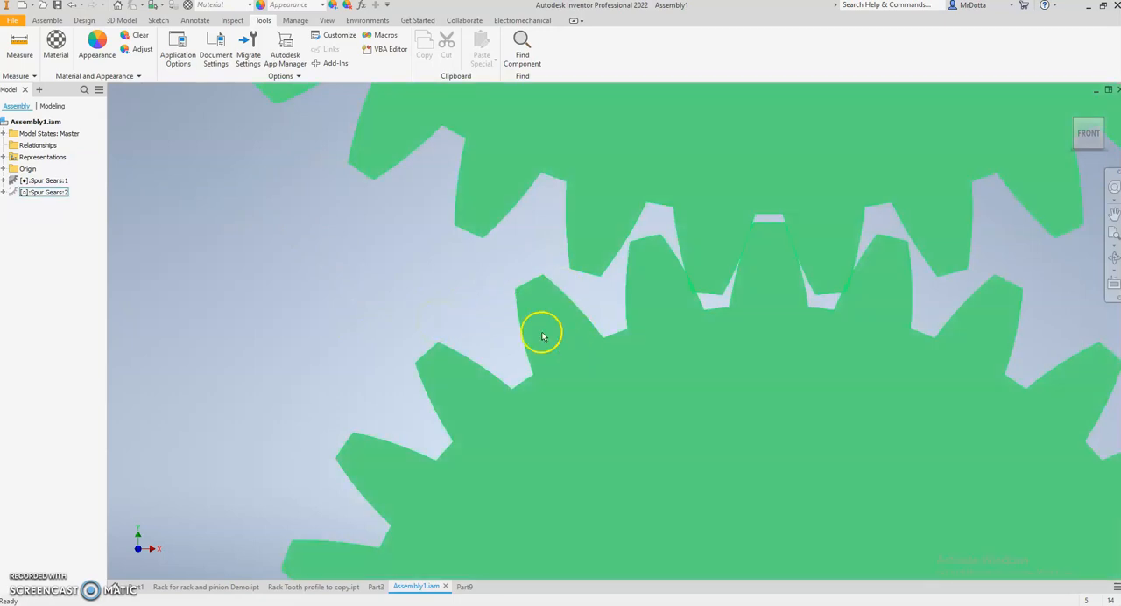
mouse_move(541, 278)
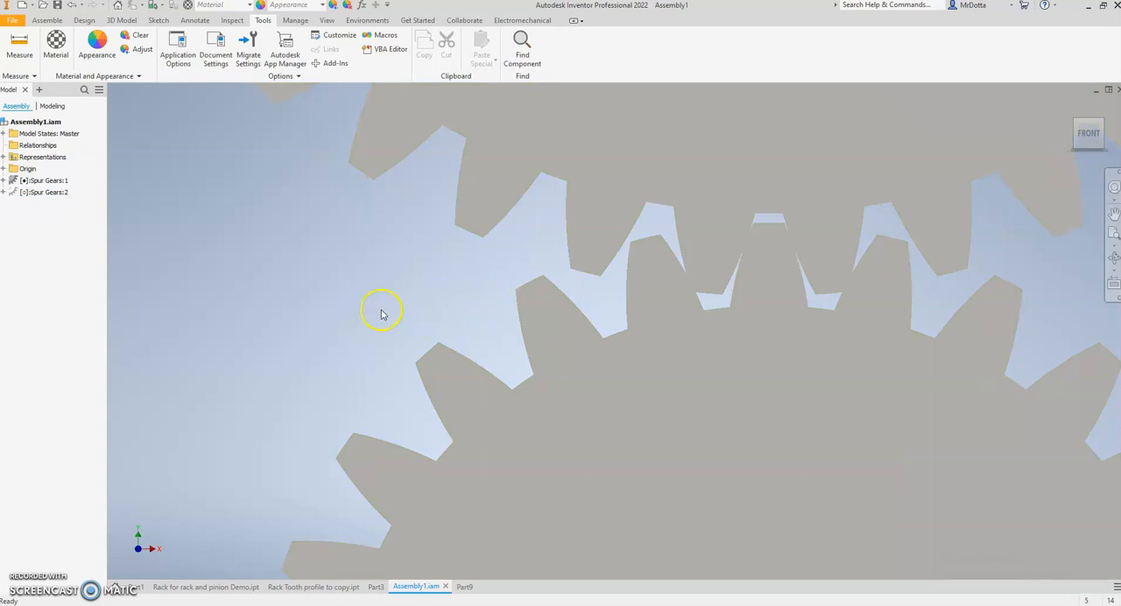
mouse_move(497, 267)
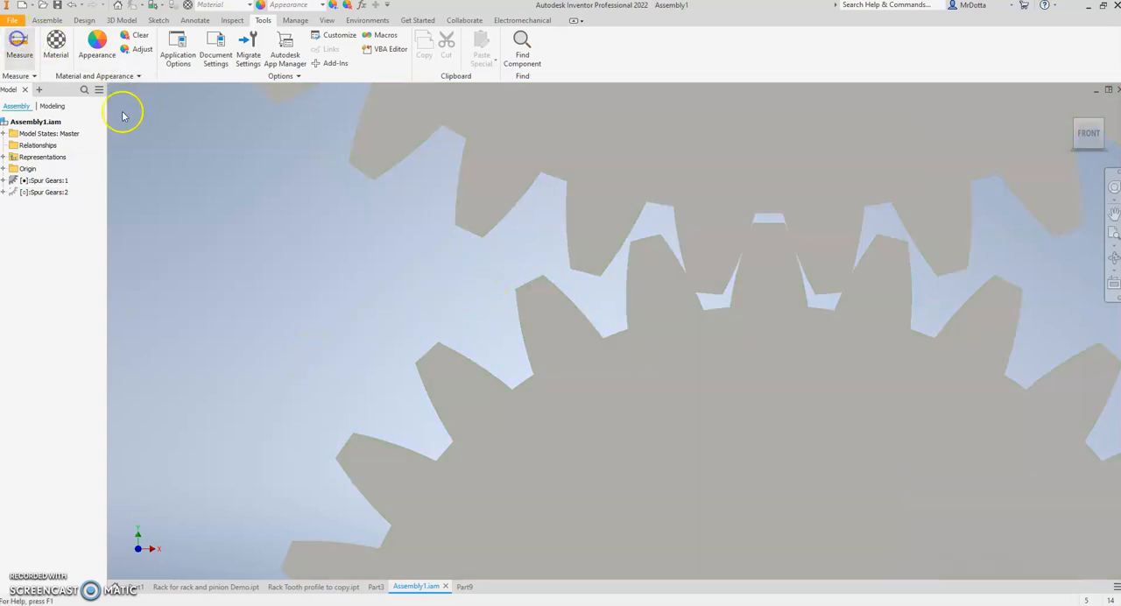
click(19, 44)
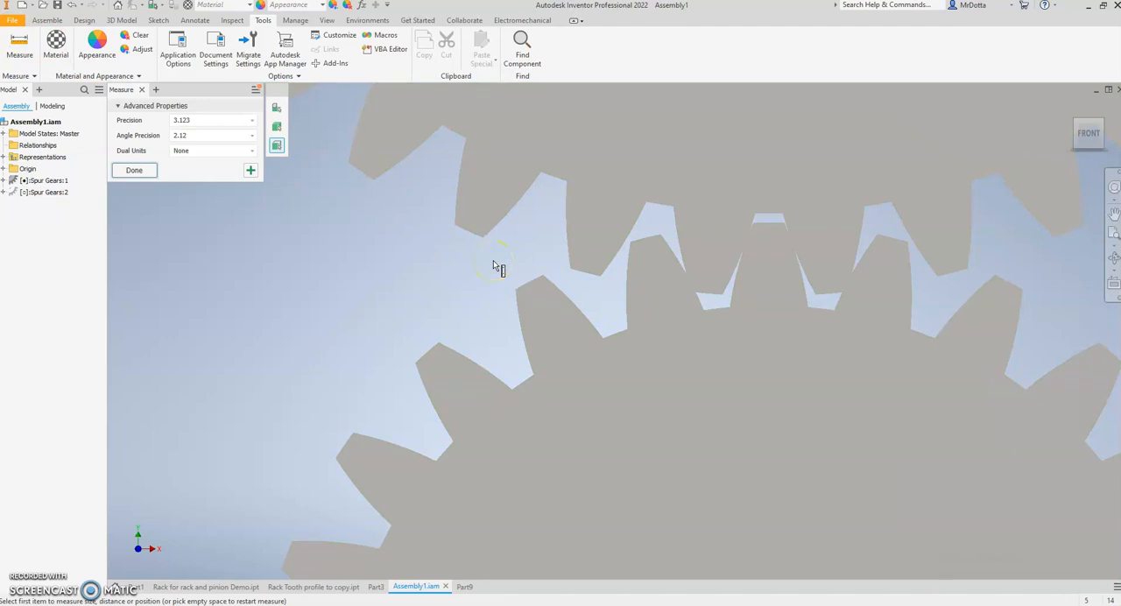
click(519, 287)
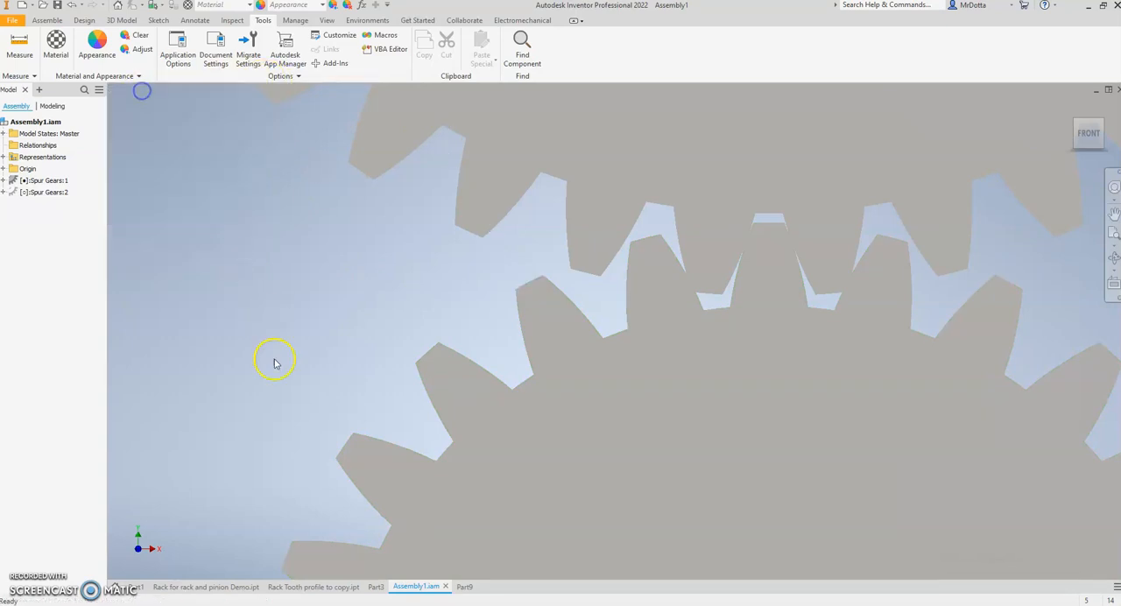
click(375, 587)
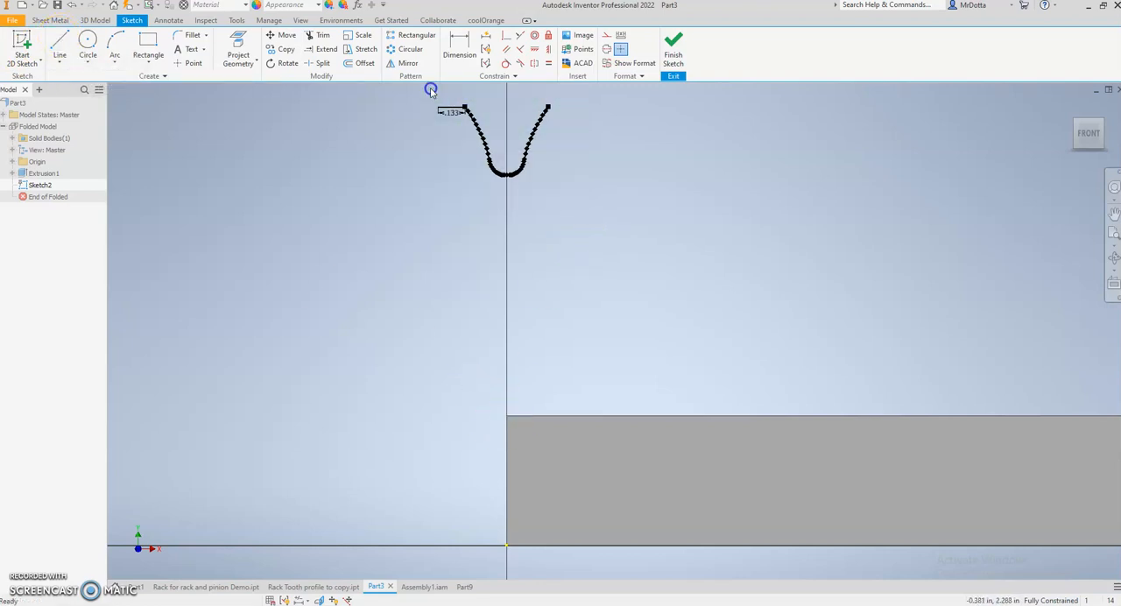
Step: Select the whole copied tooth profile curve in the Part3 sketch
click(288, 38)
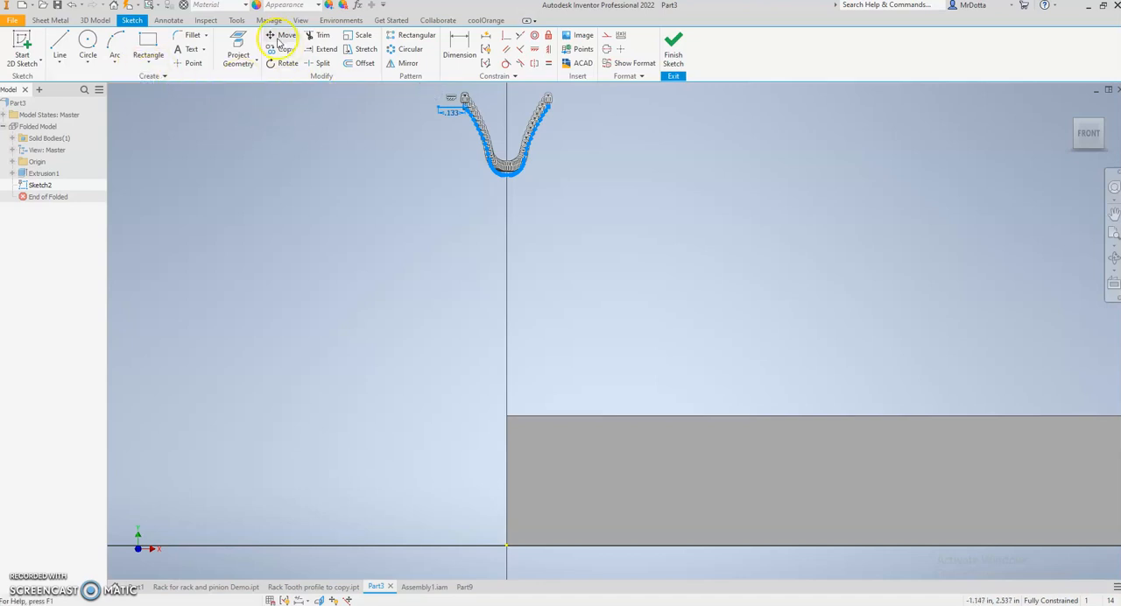
Step: Move the tooth profile down toward the block's top edge
click(280, 39)
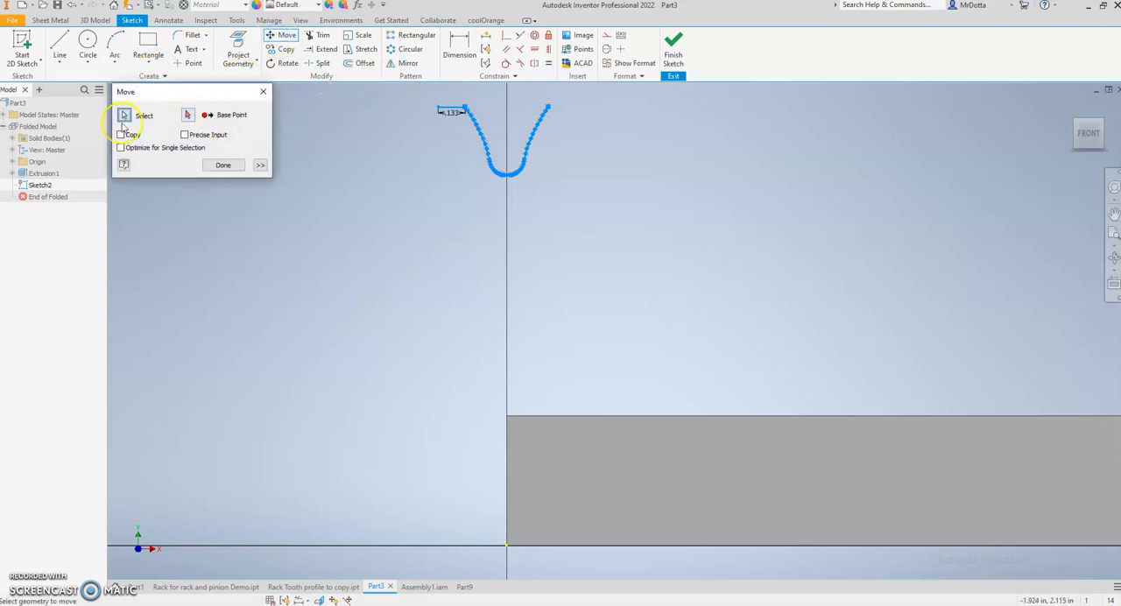
click(188, 115)
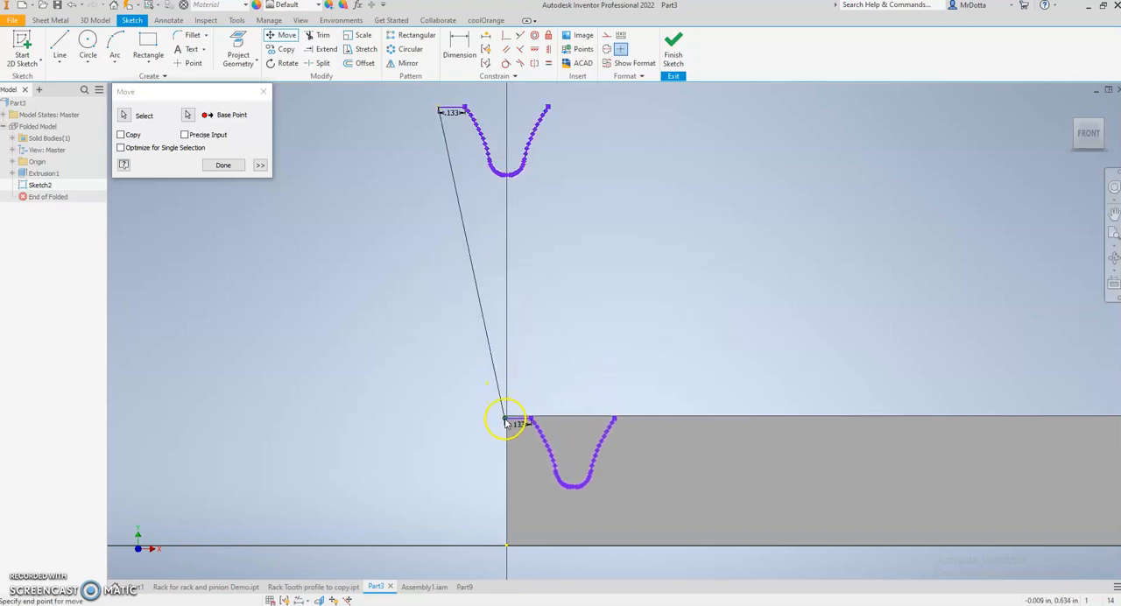
drag(506, 422, 585, 291)
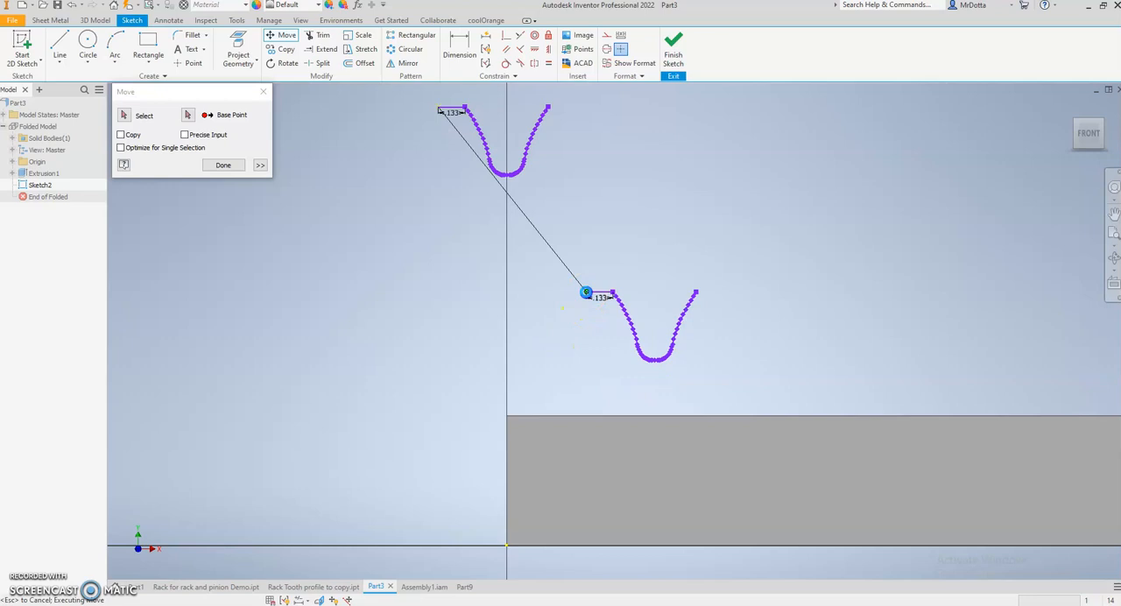
click(223, 165)
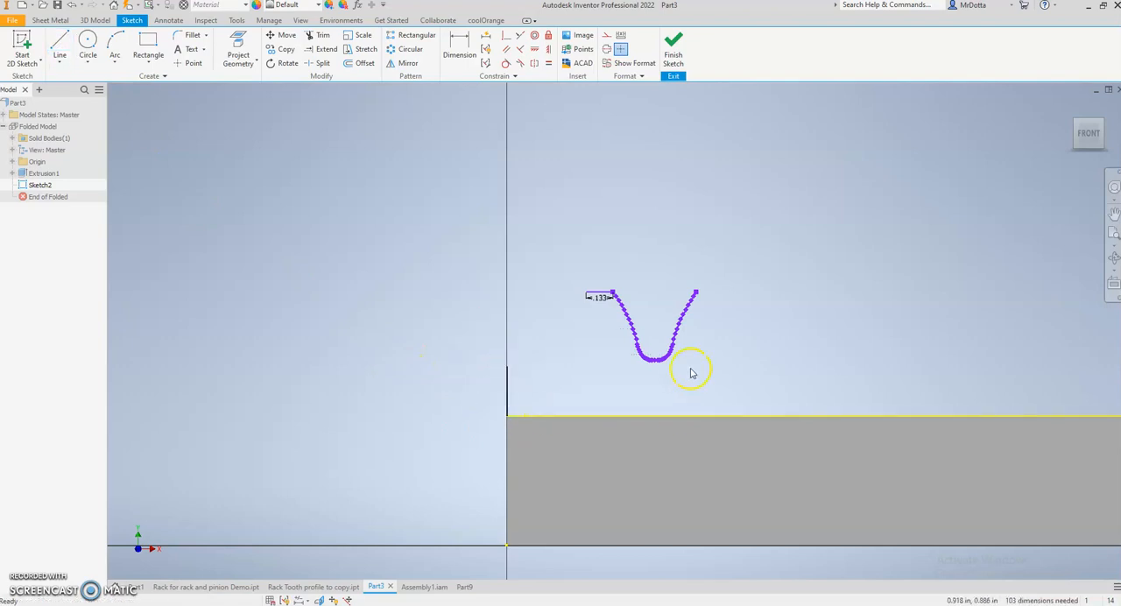
Step: Move the profile again so its left tip snaps onto the block's top-left corner
click(287, 35)
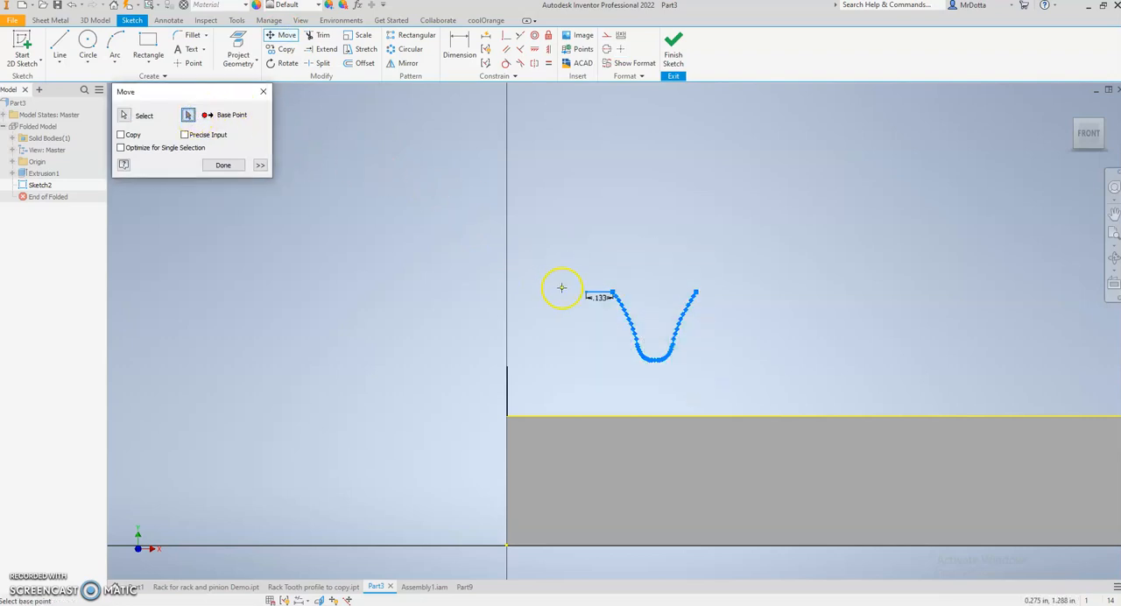
drag(560, 287, 522, 410)
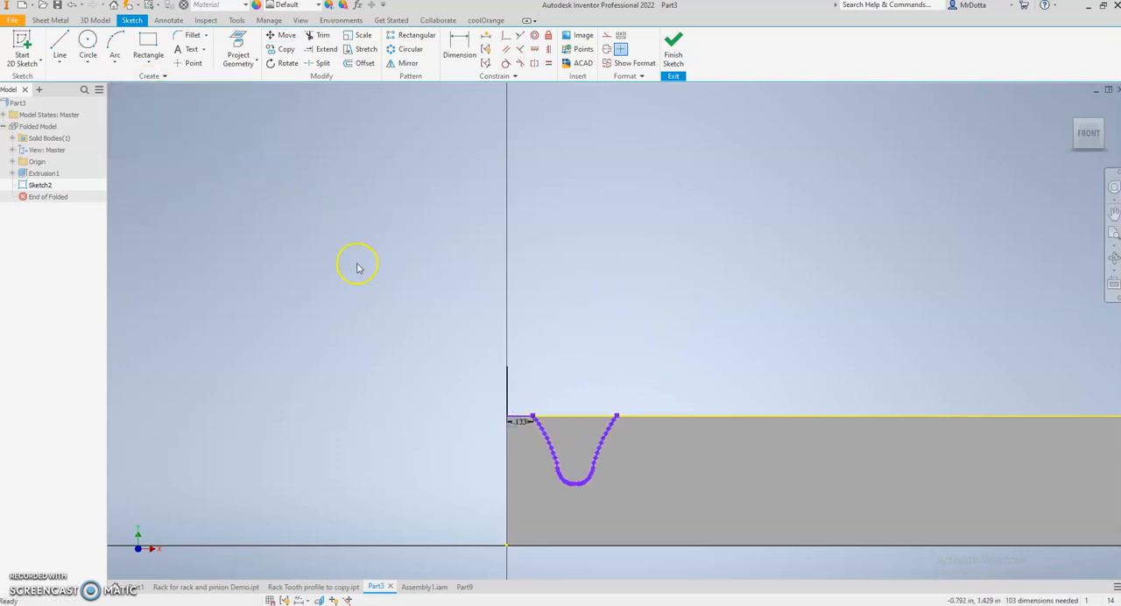
click(282, 49)
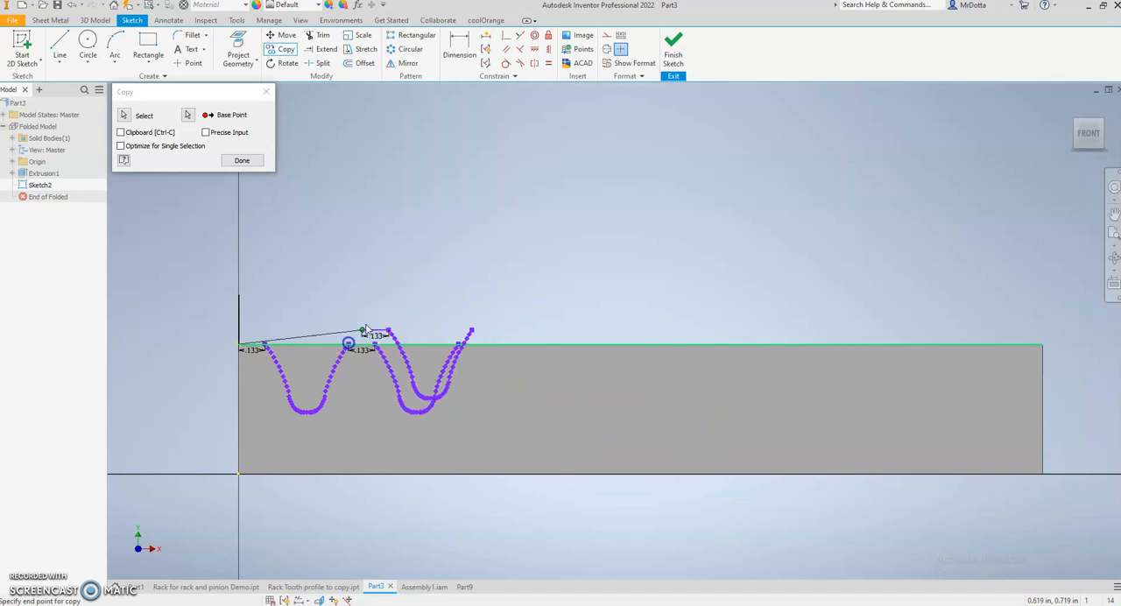
Step: Place a copy of the tooth profile next to the first one along the top edge
click(458, 351)
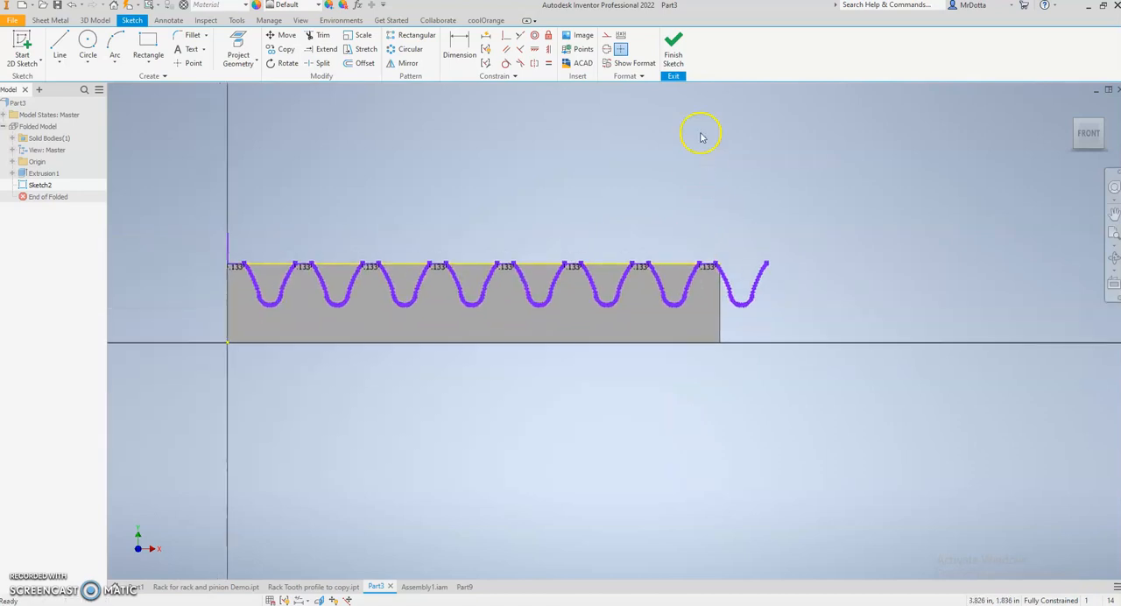
Step: Finish the sketch and select the seven groove profiles for an extrude cut
click(673, 49)
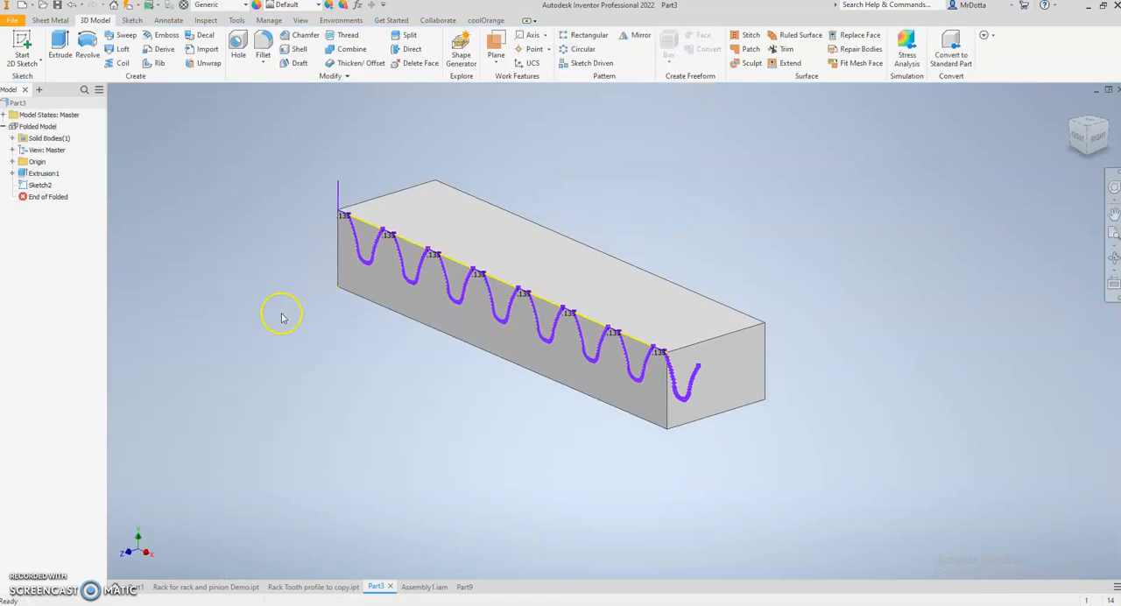
click(60, 43)
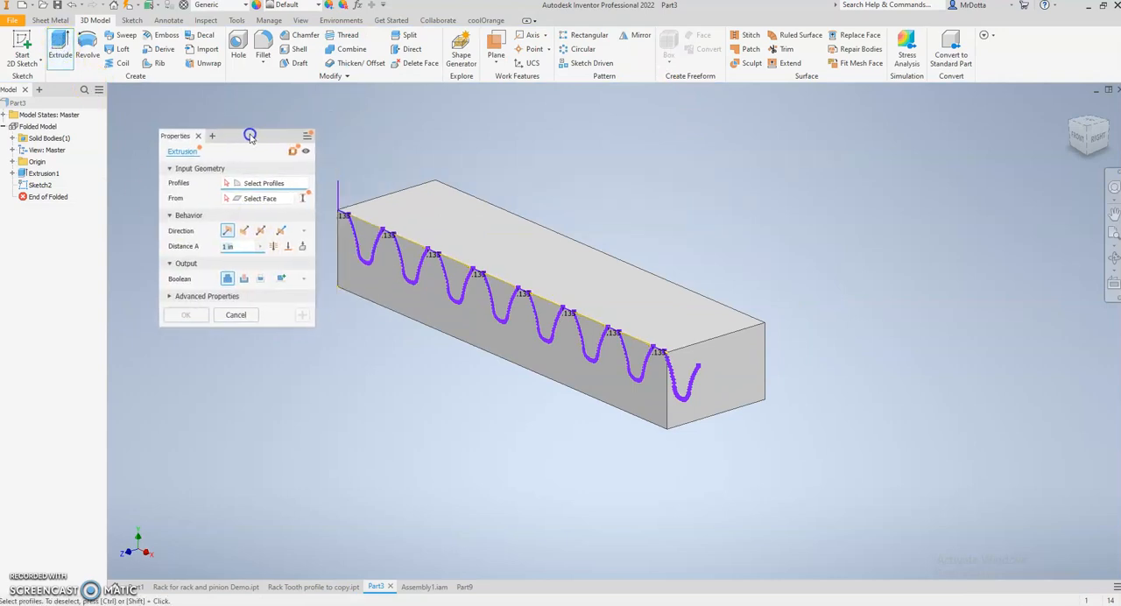
click(405, 252)
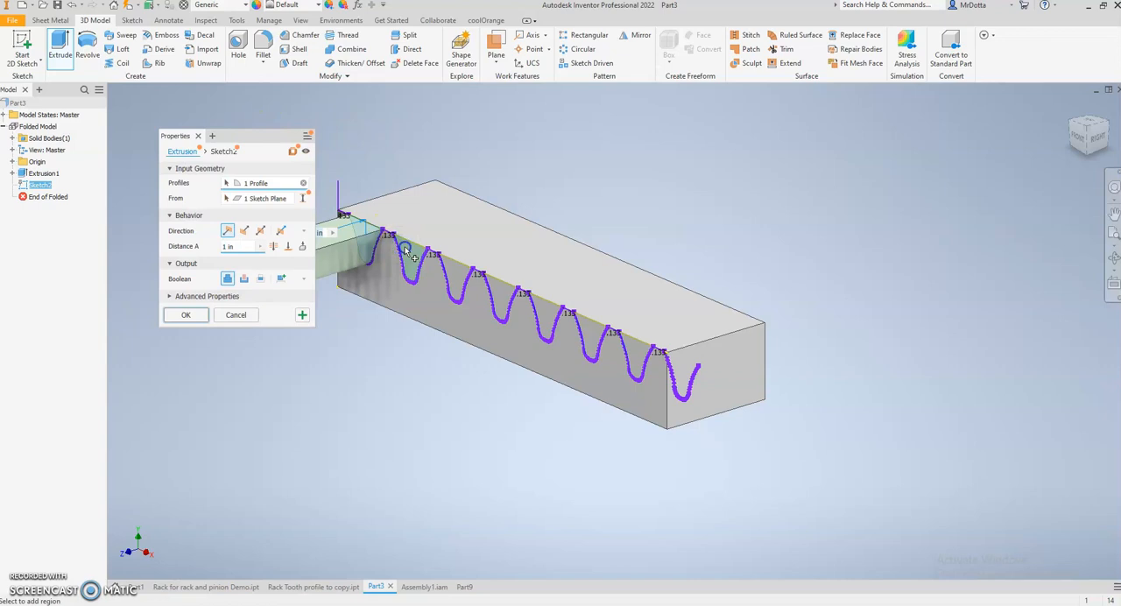
click(499, 294)
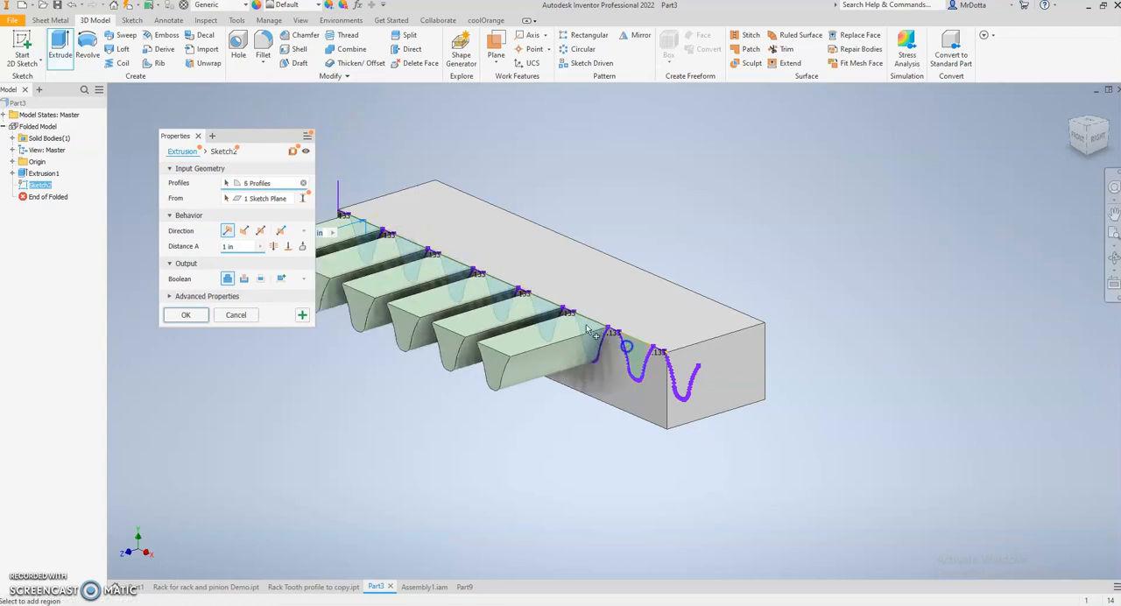
click(596, 350)
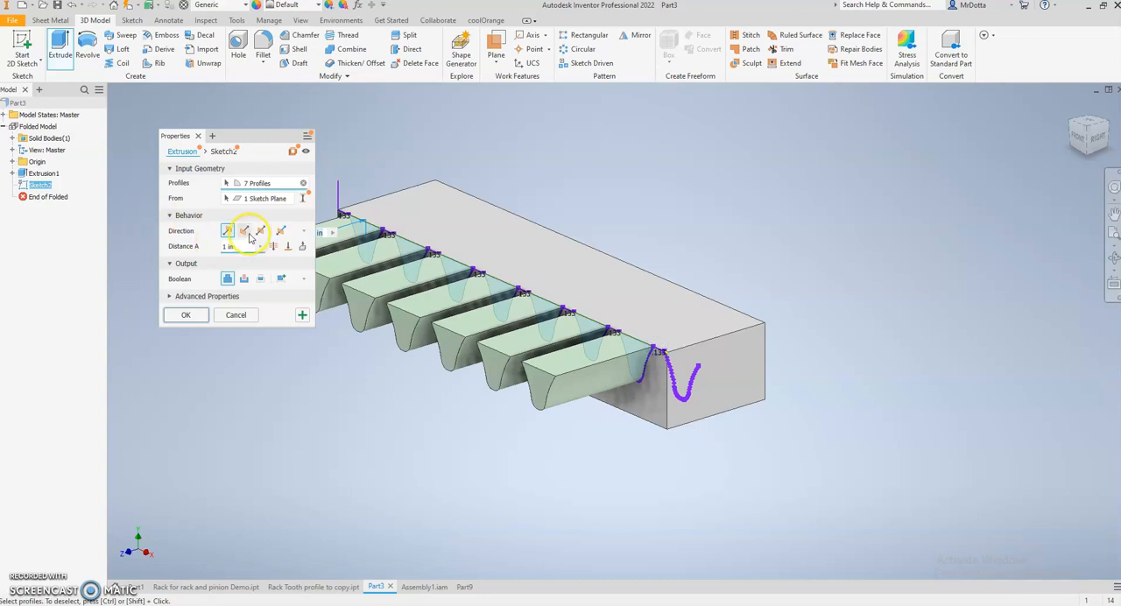
Step: Flip the cut into the block, extend its depth to 2 in across the width, and confirm
click(245, 231)
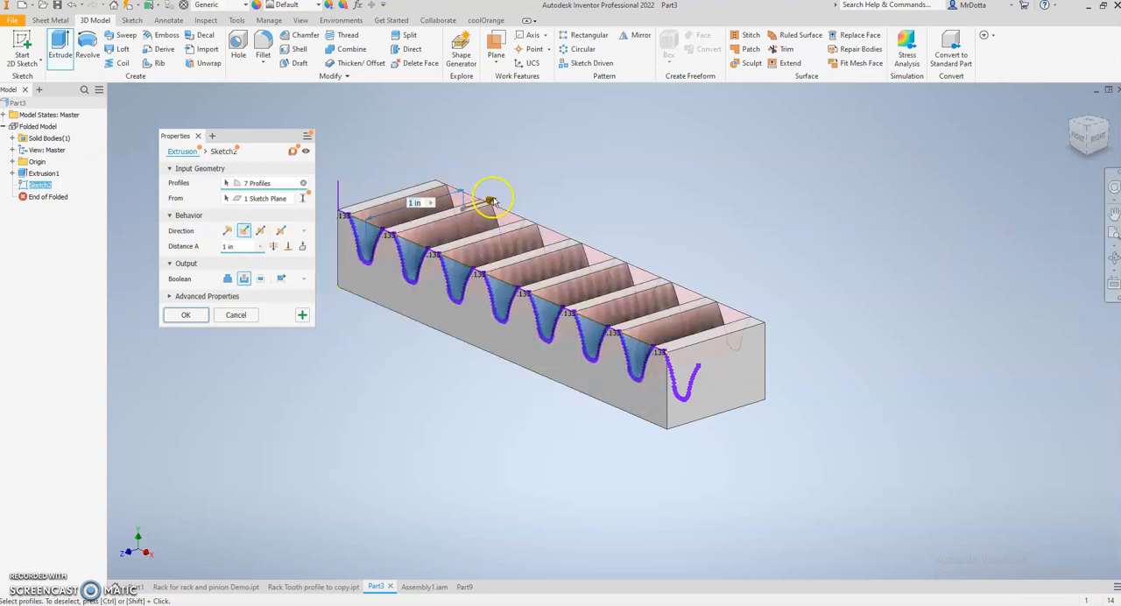
drag(492, 200, 587, 148)
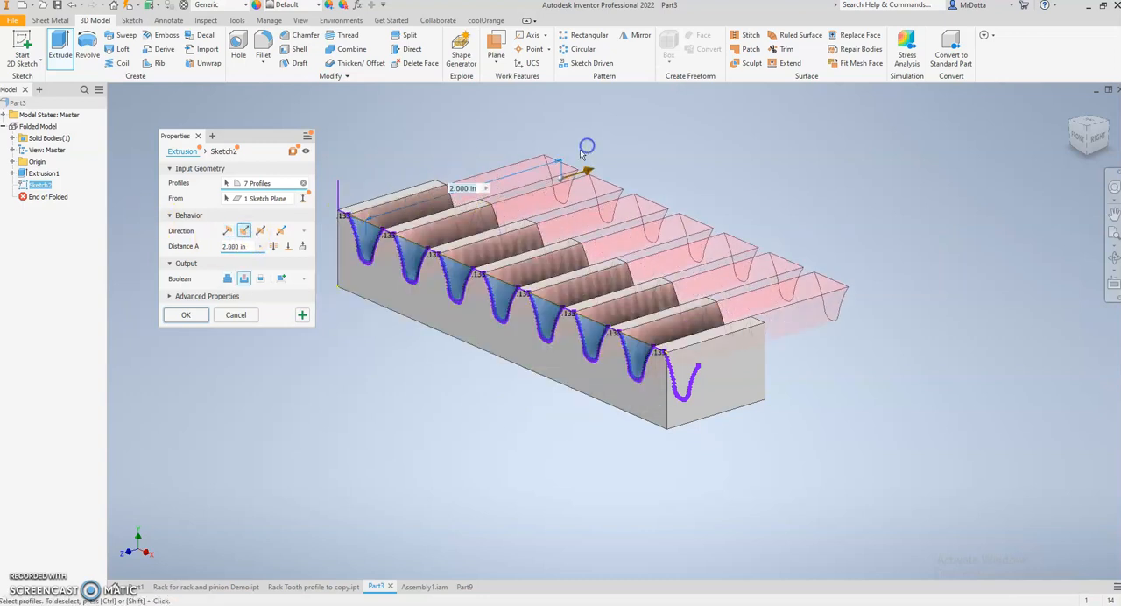
click(186, 315)
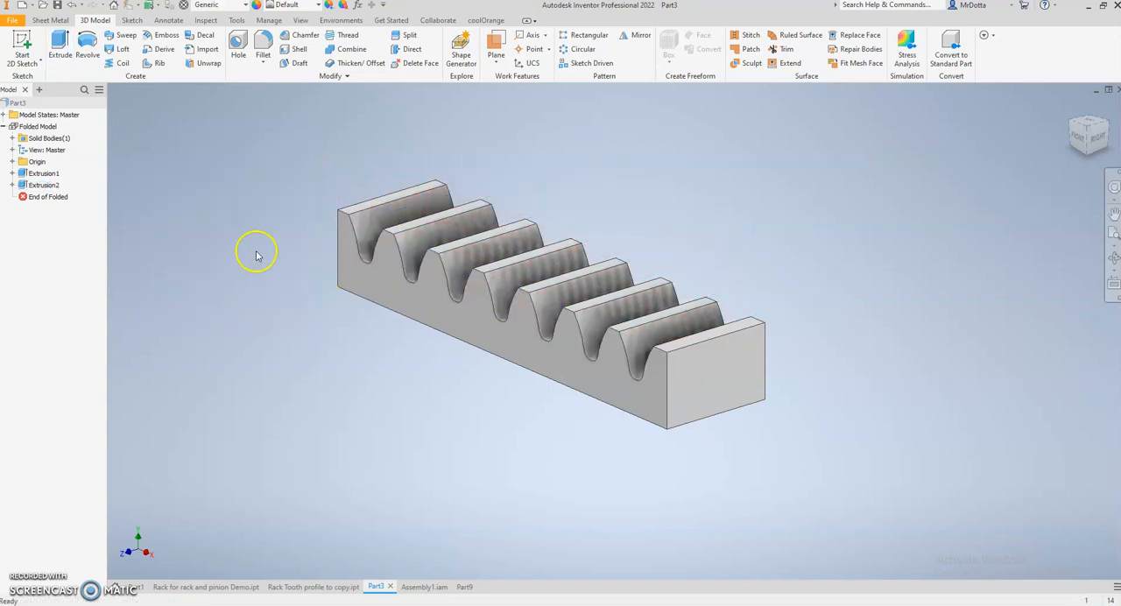
mouse_move(347, 368)
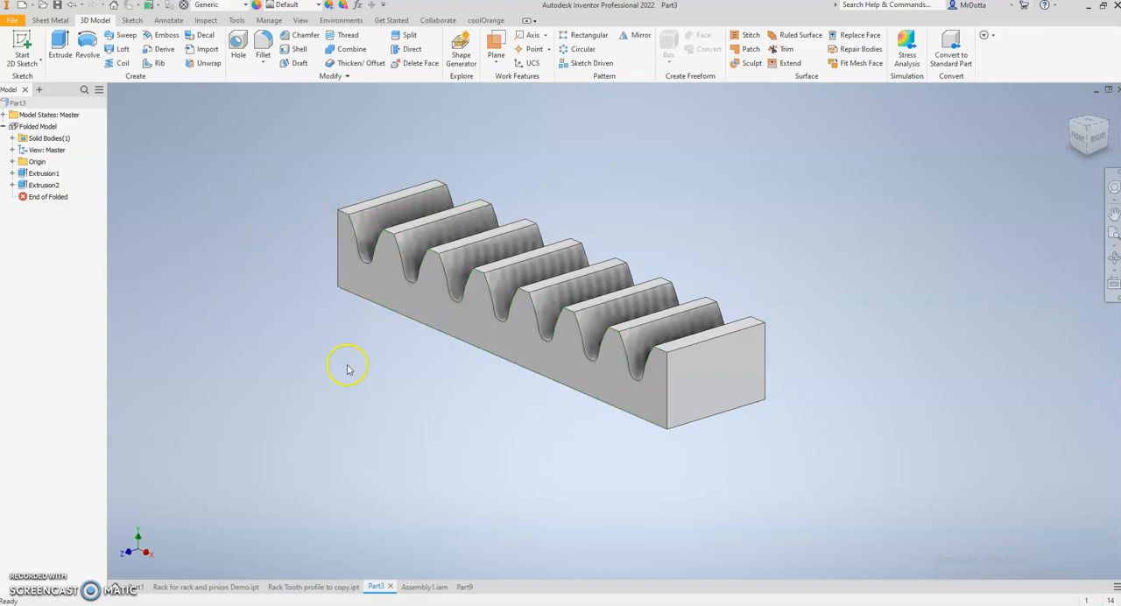
mouse_move(368, 406)
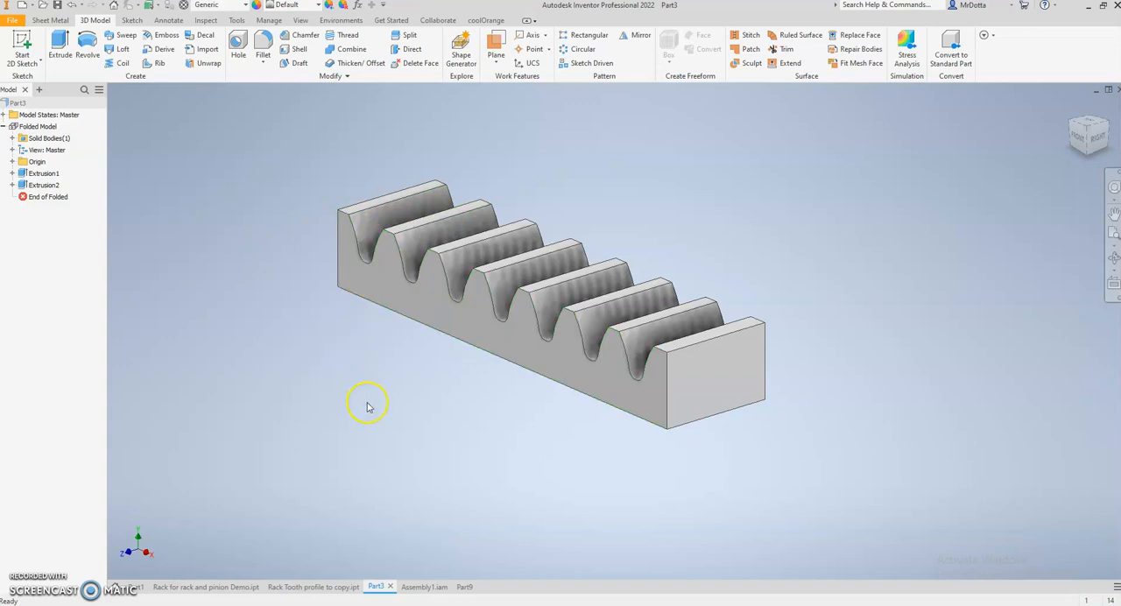